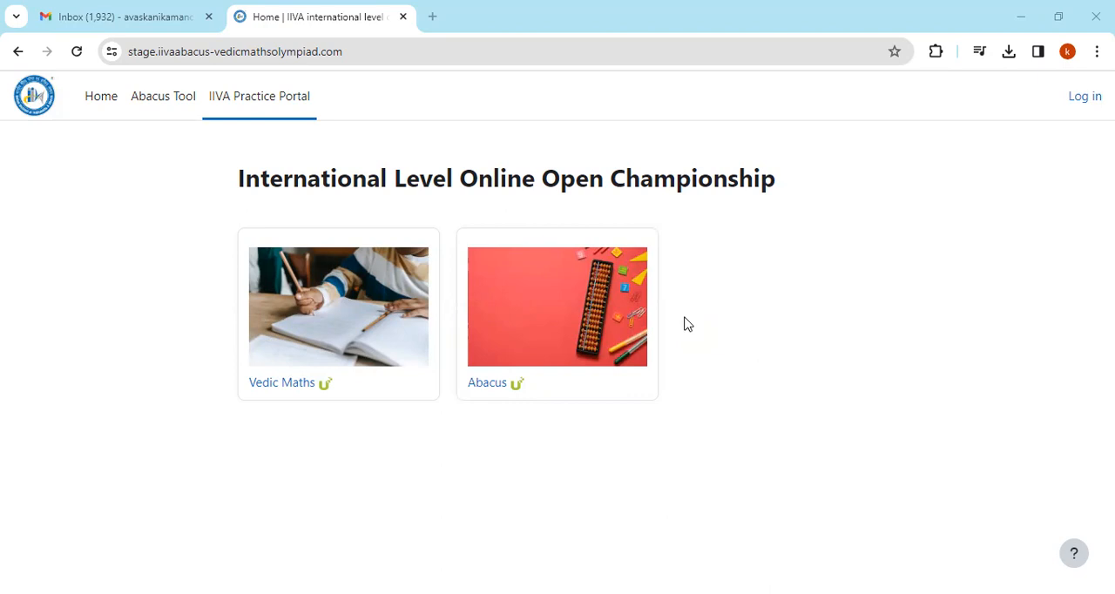
mouse_move(756, 376)
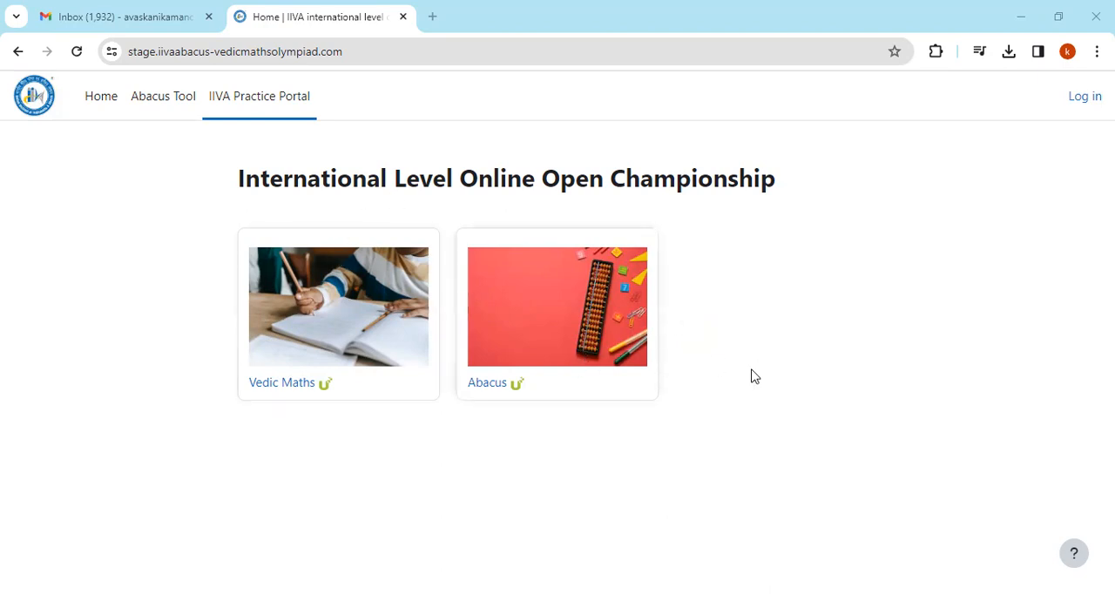
mouse_move(517, 331)
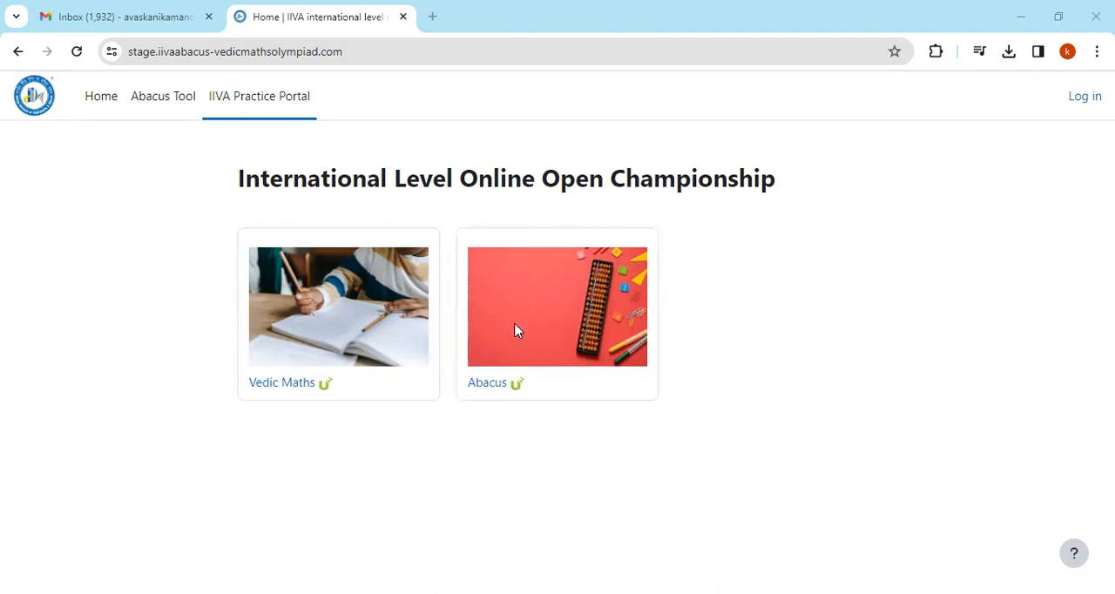
mouse_move(671, 272)
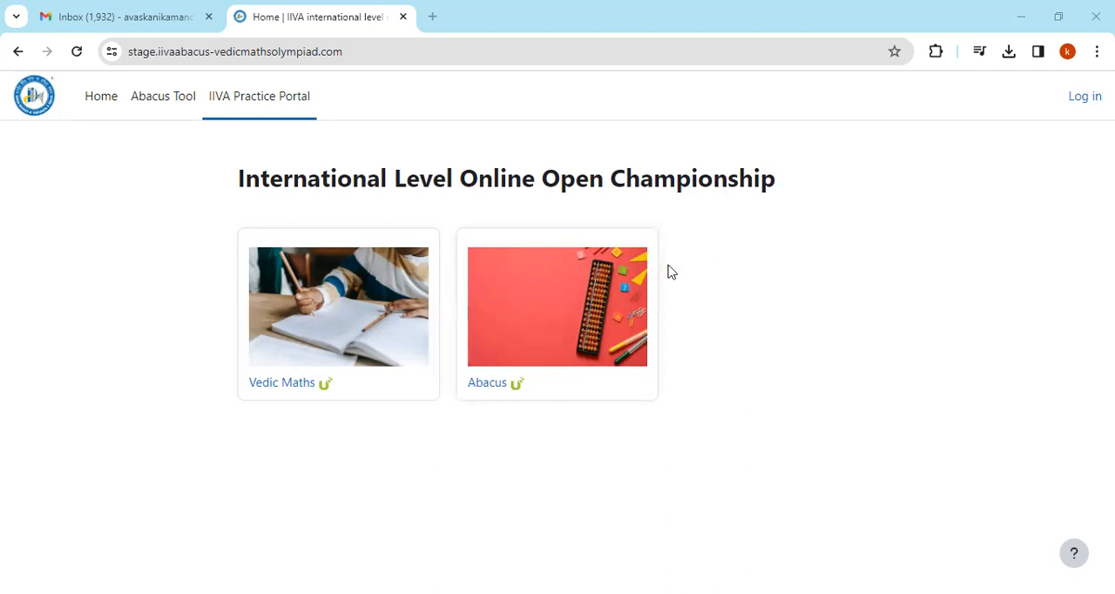
mouse_move(655, 261)
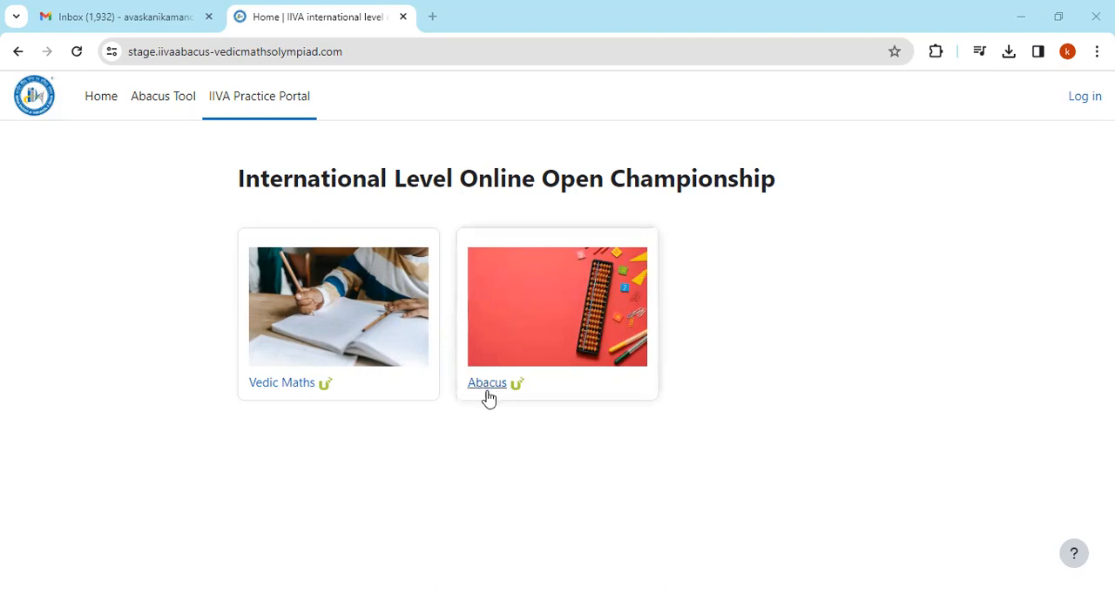
mouse_move(488, 386)
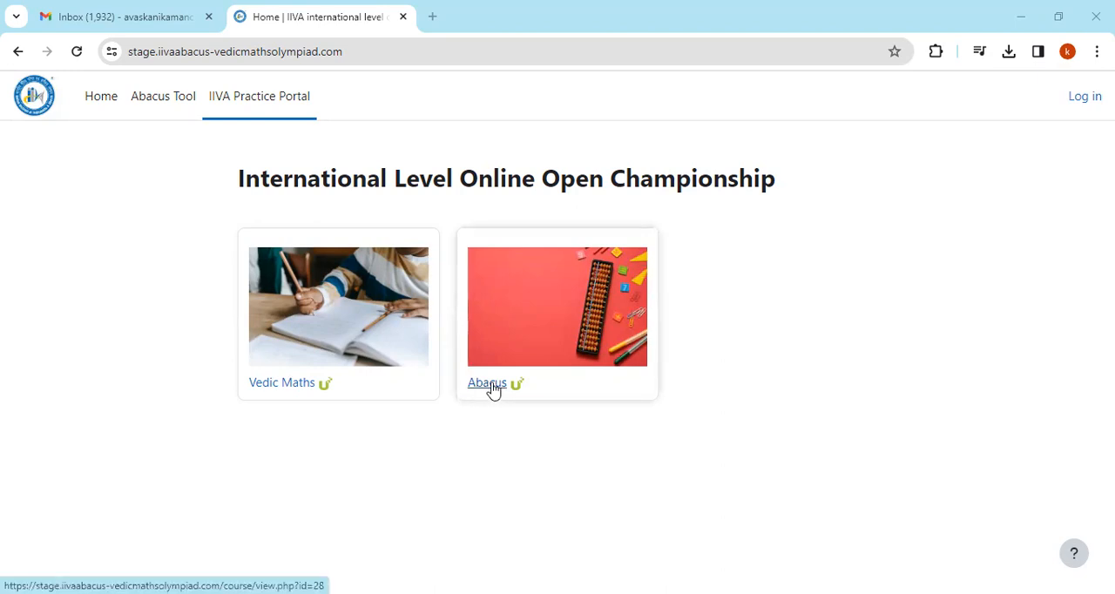
mouse_move(507, 390)
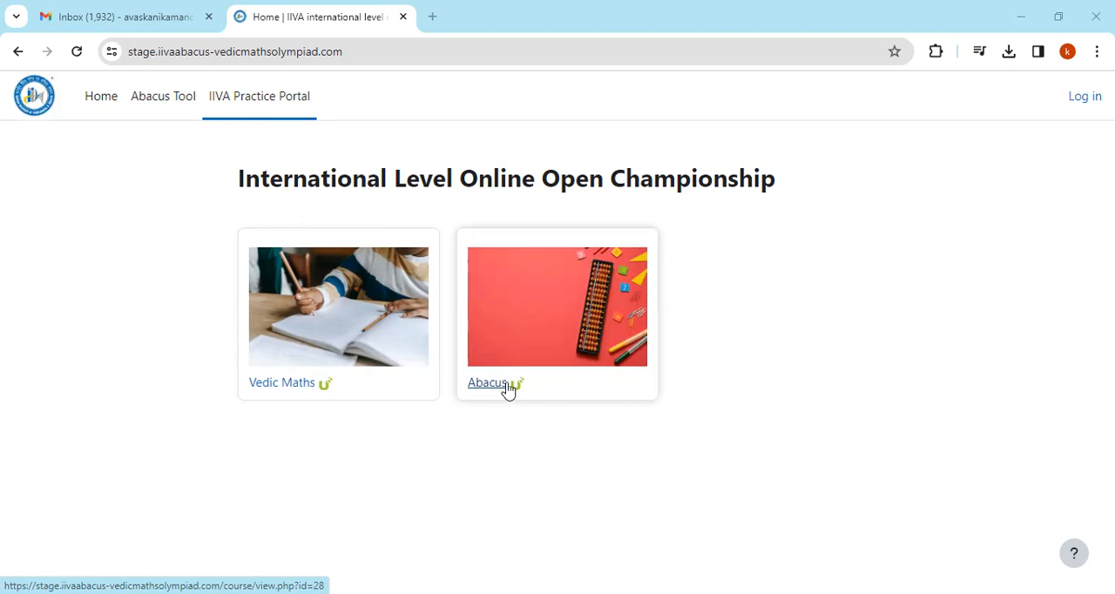
Log in to the portal with the student's username and saved password, landing on the Abacus course.
left_click(481, 383)
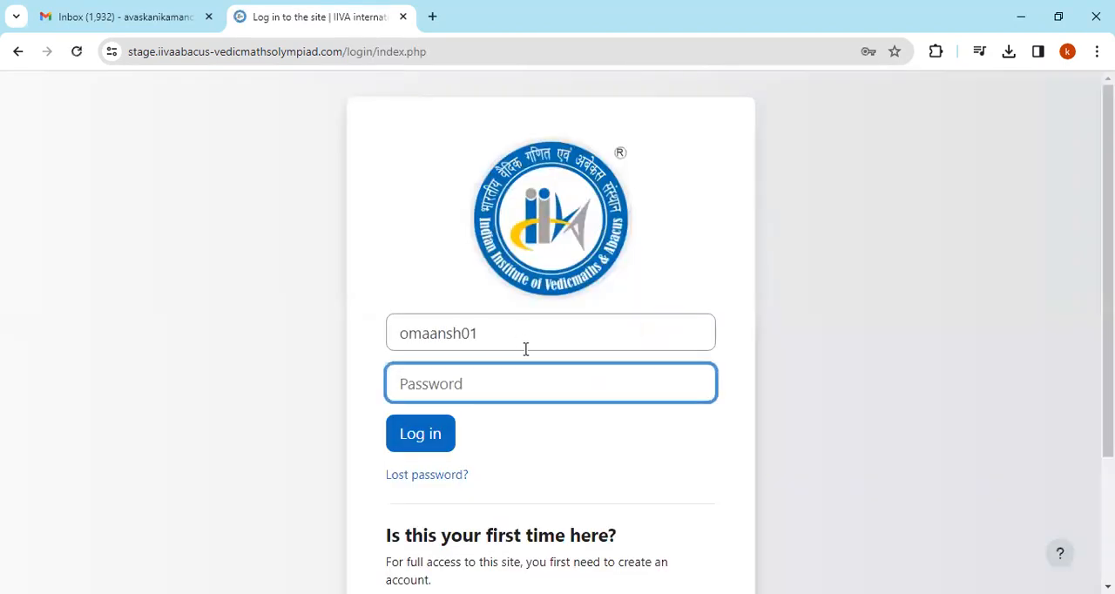
left_click(550, 331)
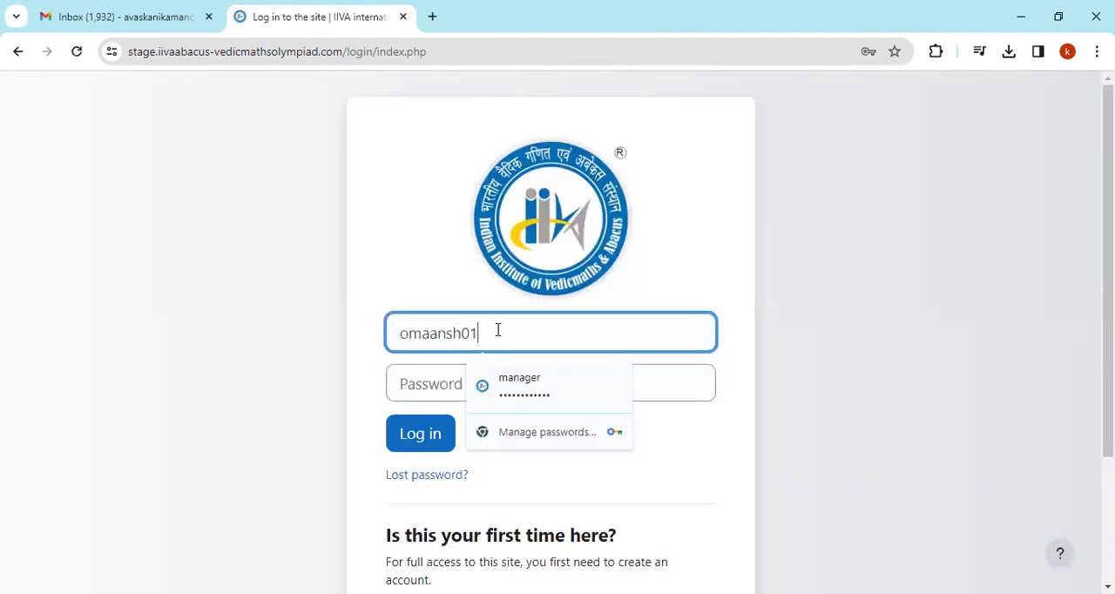
left_click(550, 383)
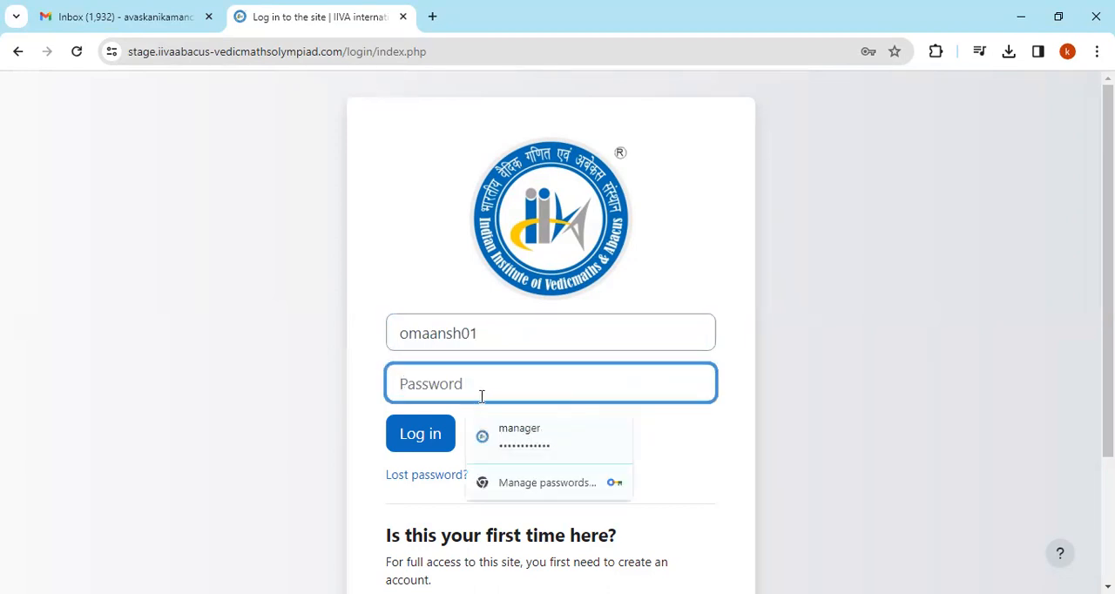
type("•")
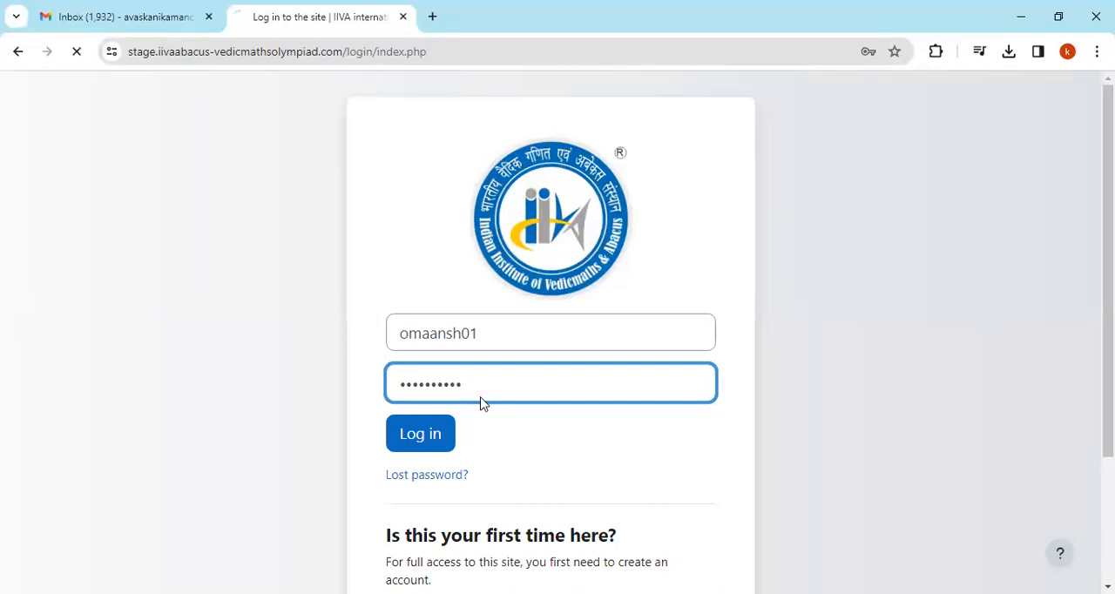
left_click(419, 432)
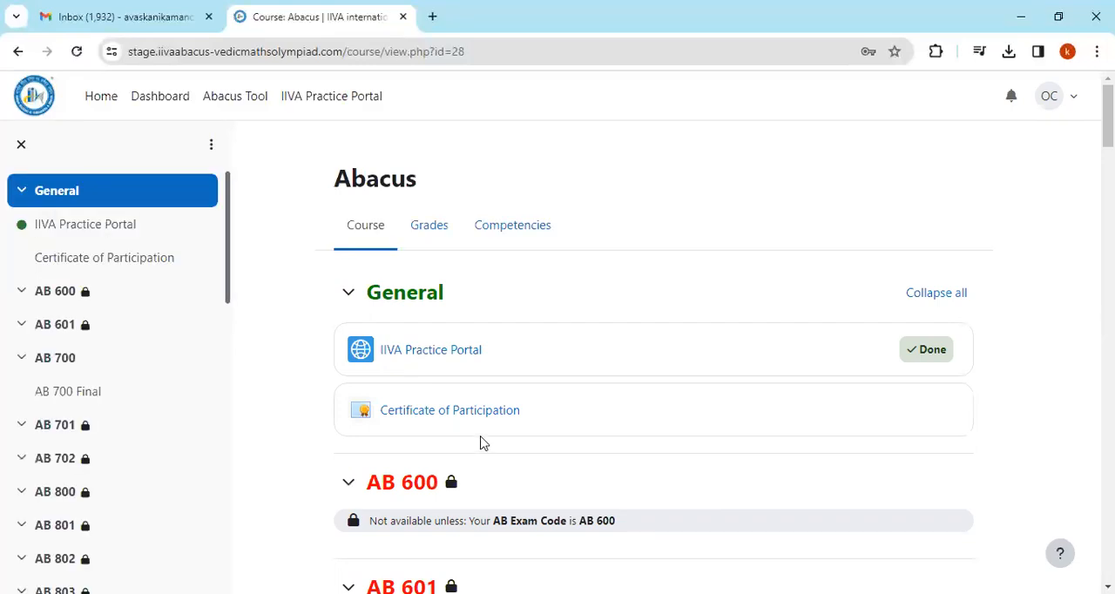
mouse_move(357, 426)
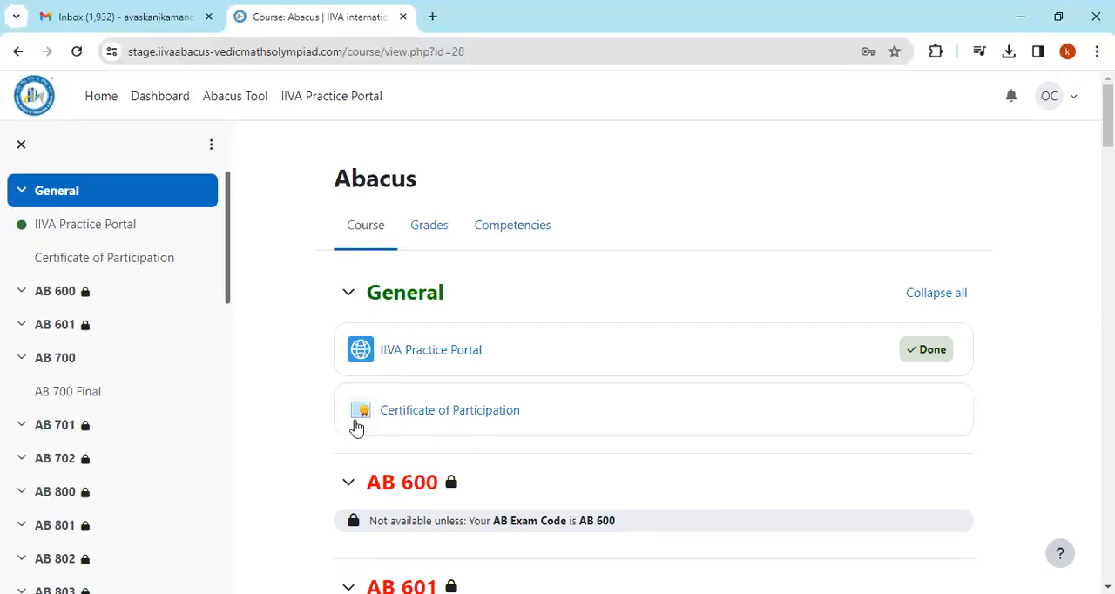
mouse_move(1052, 96)
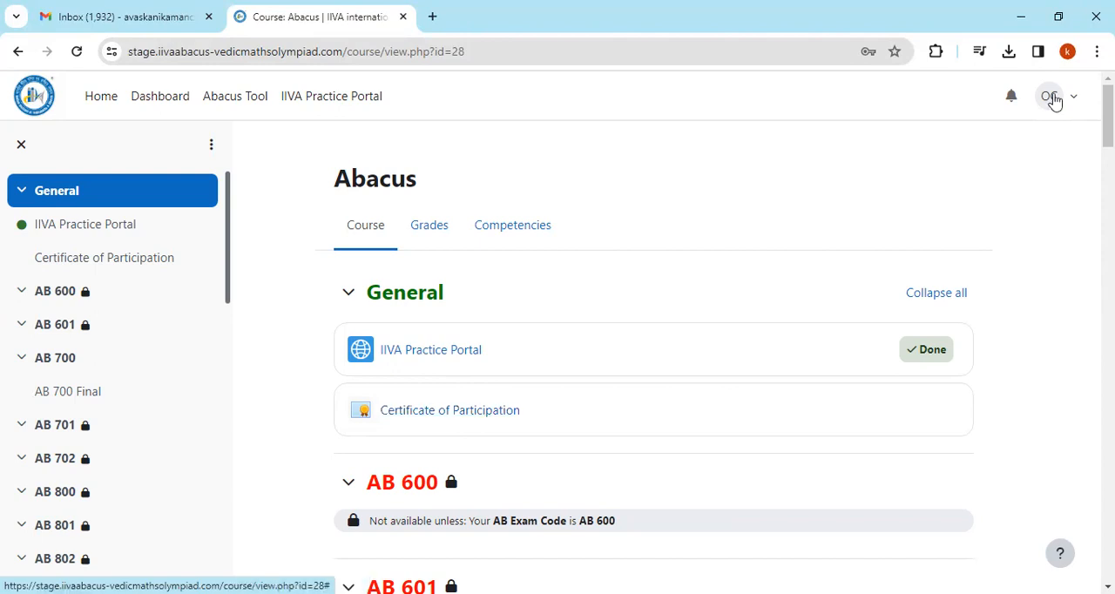
Go to the student's public profile page from the user account menu.
left_click(1059, 96)
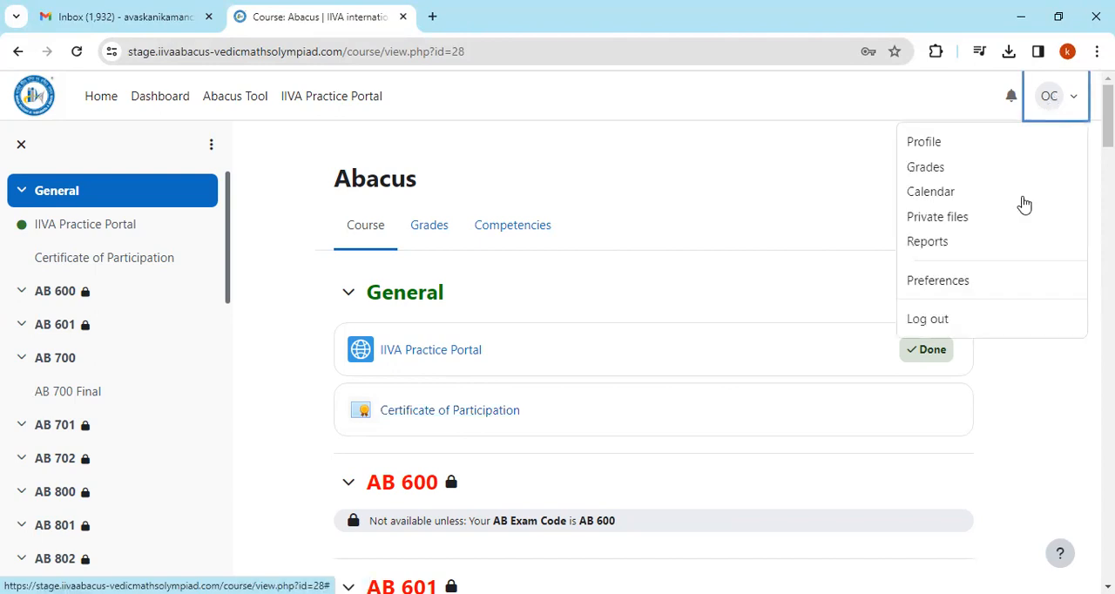
left_click(1055, 95)
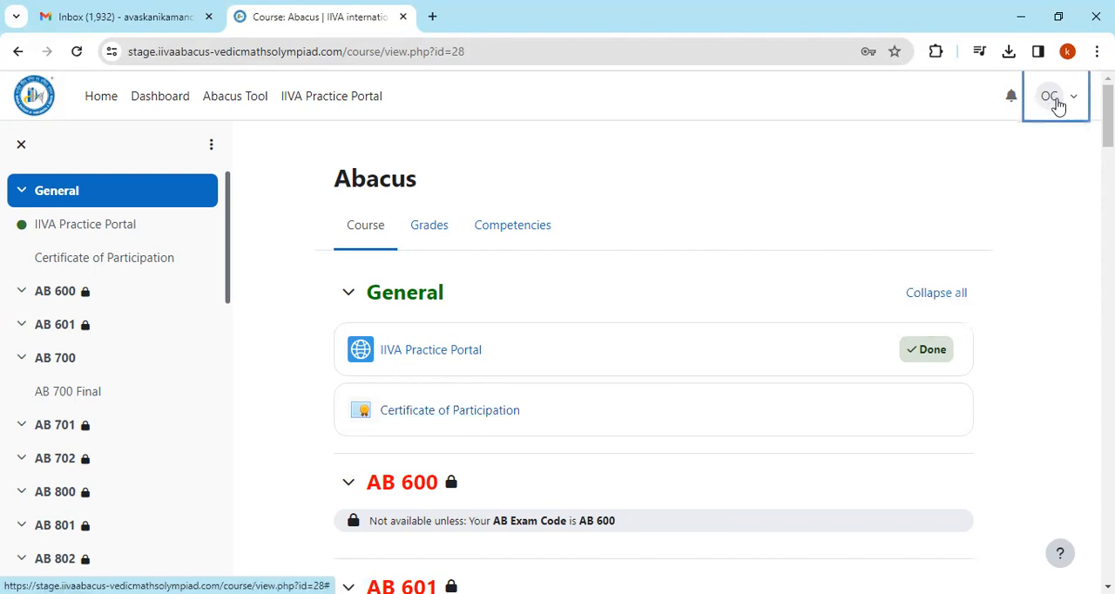
left_click(1054, 96)
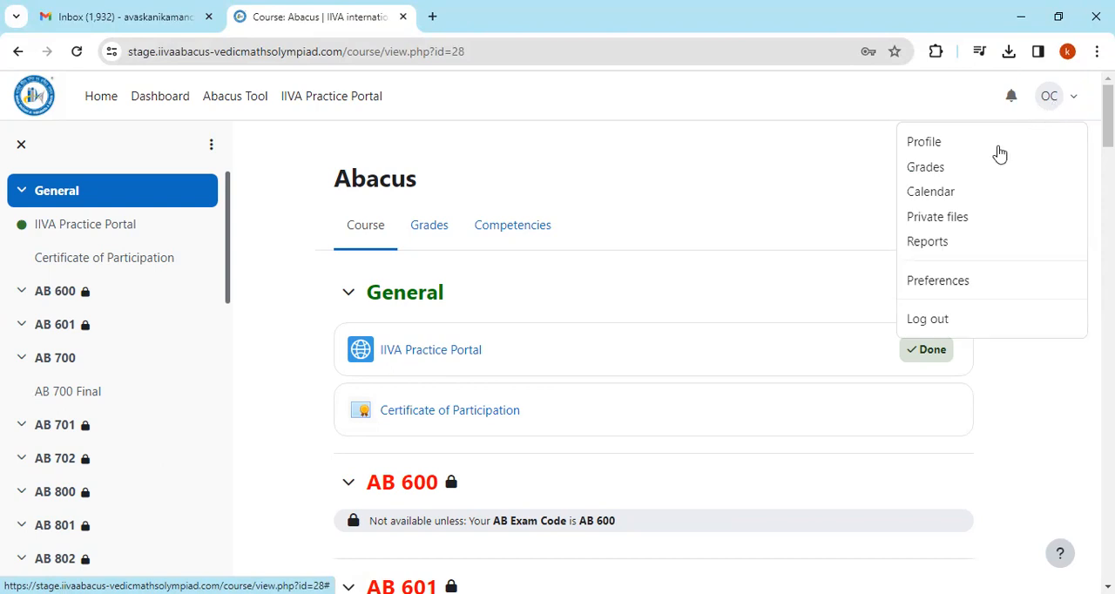
left_click(923, 142)
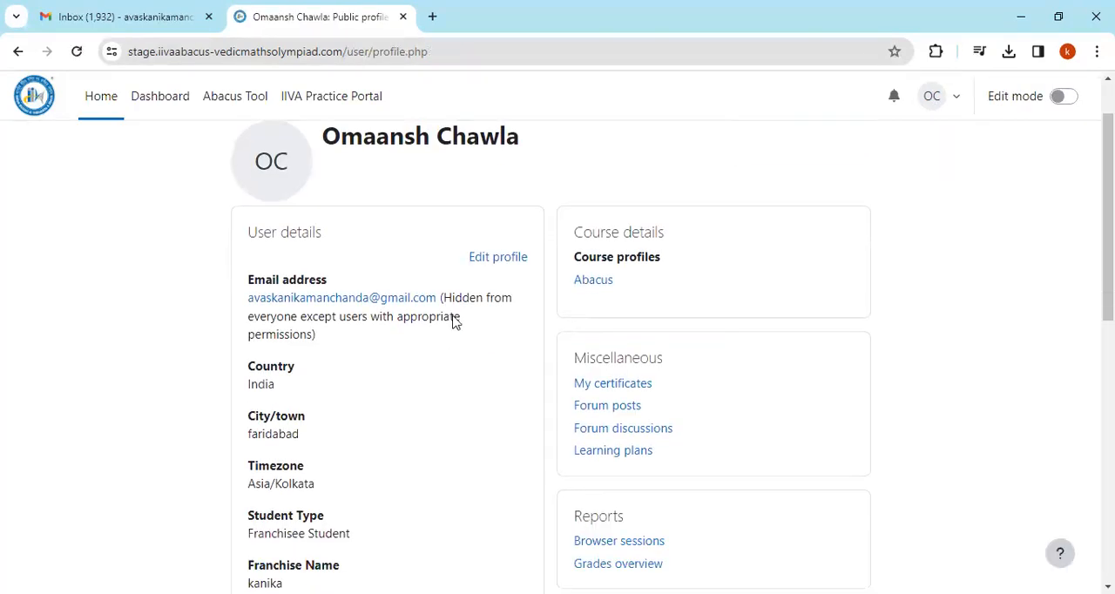
Review the name fields in Edit profile and update the profile so Changes saved appears.
left_click(498, 256)
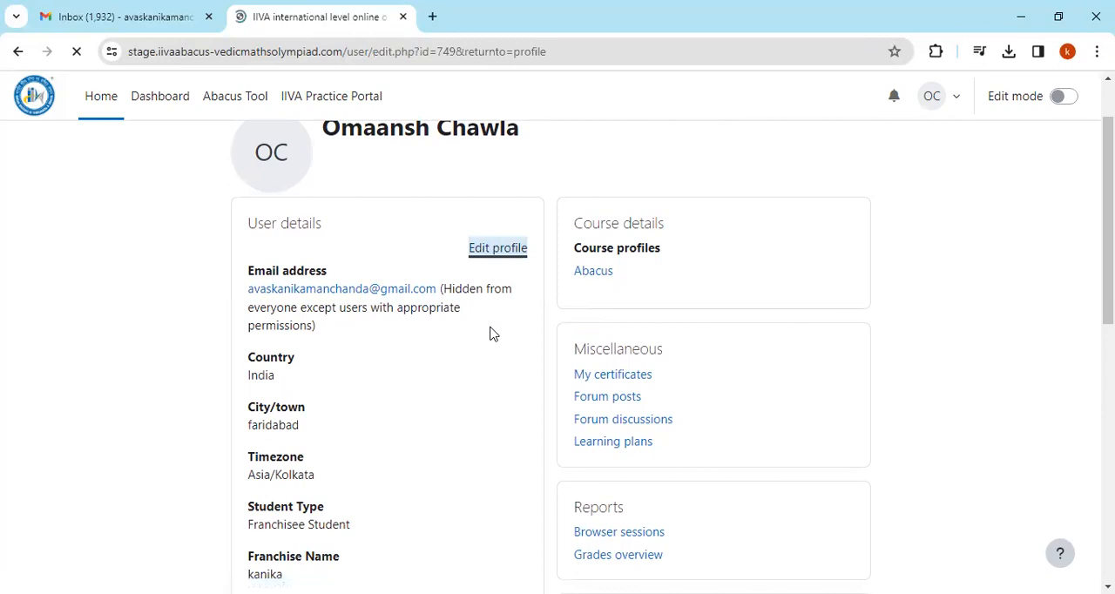
left_click(498, 247)
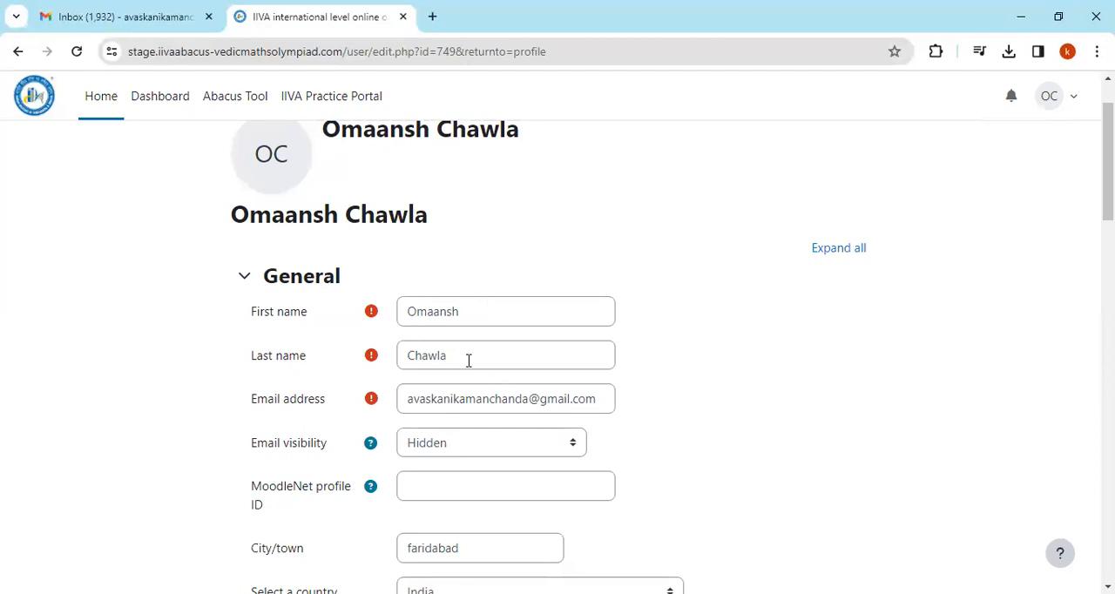
scroll("down", 3)
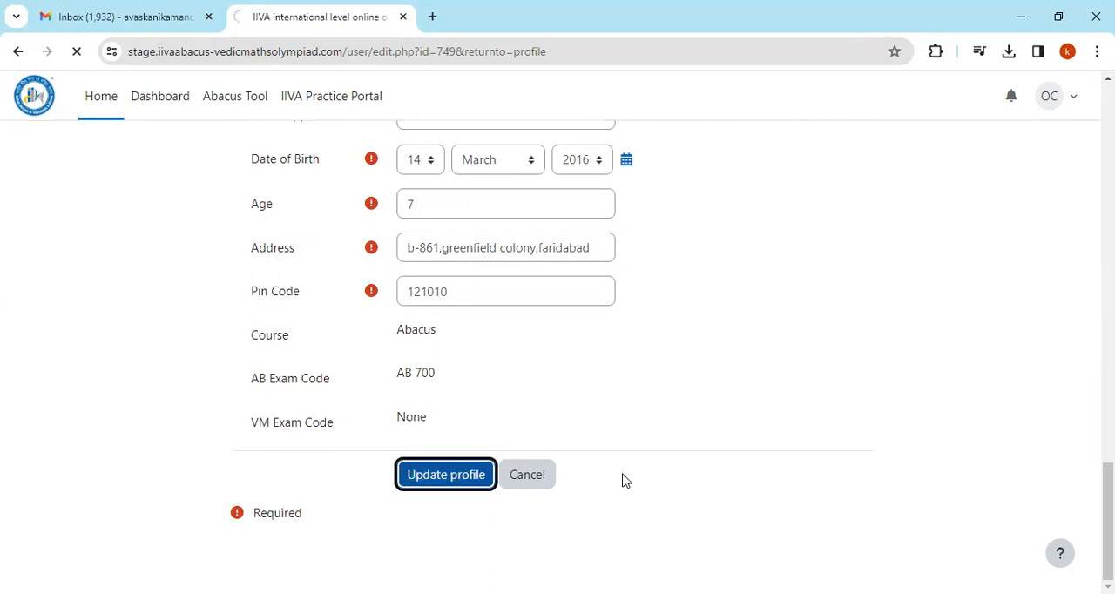
left_click(446, 474)
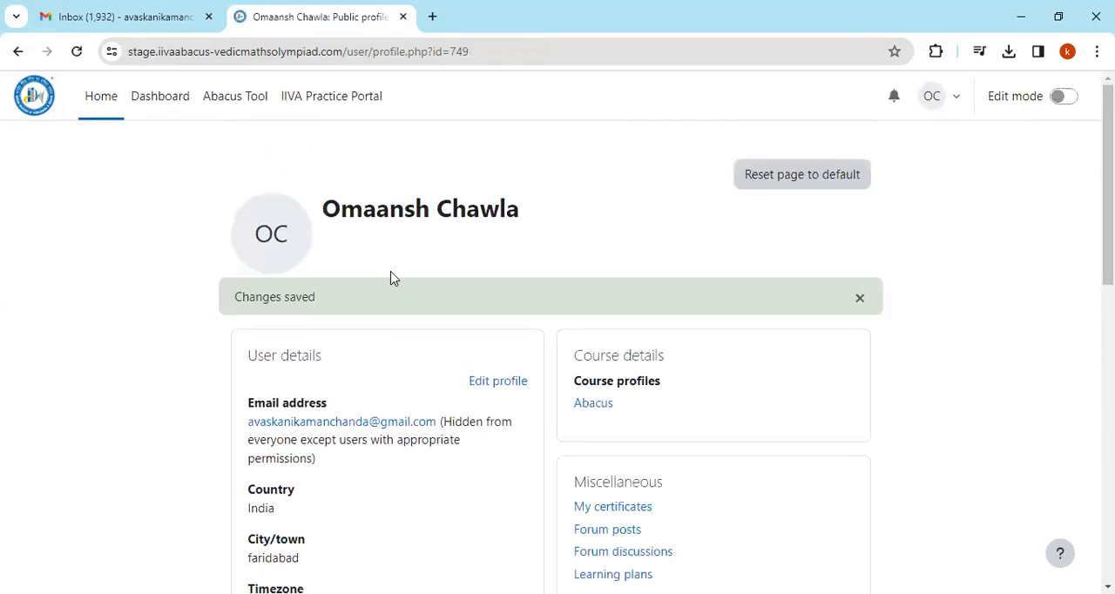
mouse_move(484, 220)
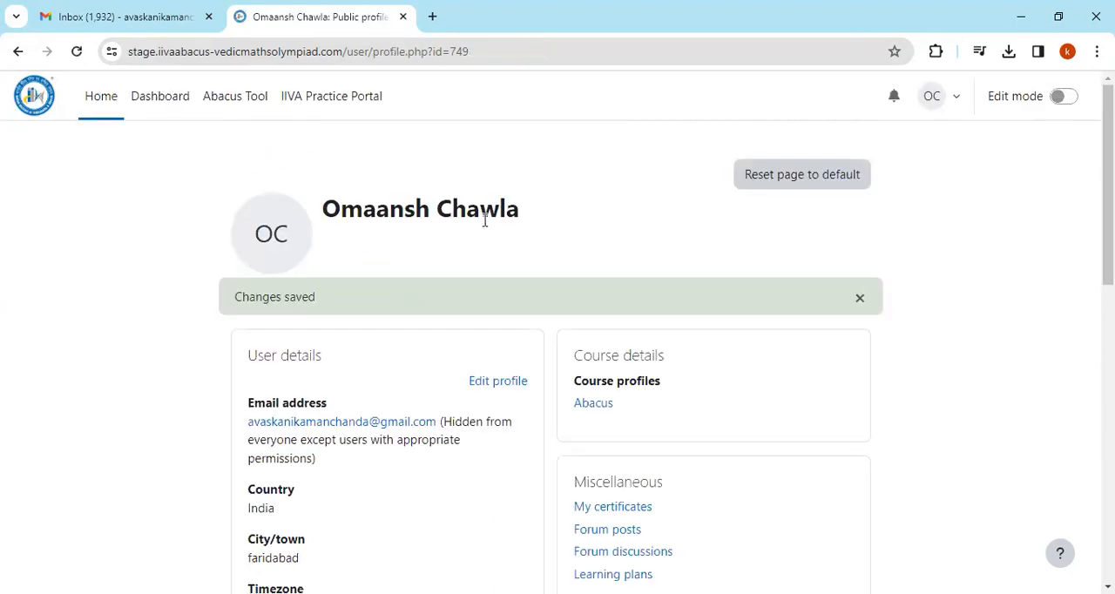
mouse_move(503, 173)
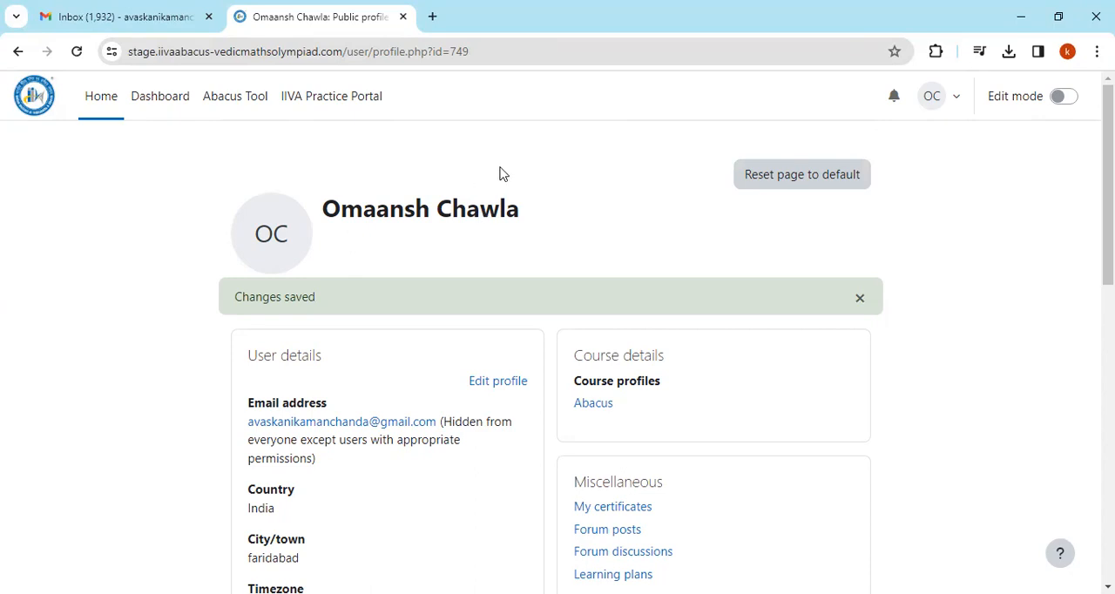
mouse_move(272, 86)
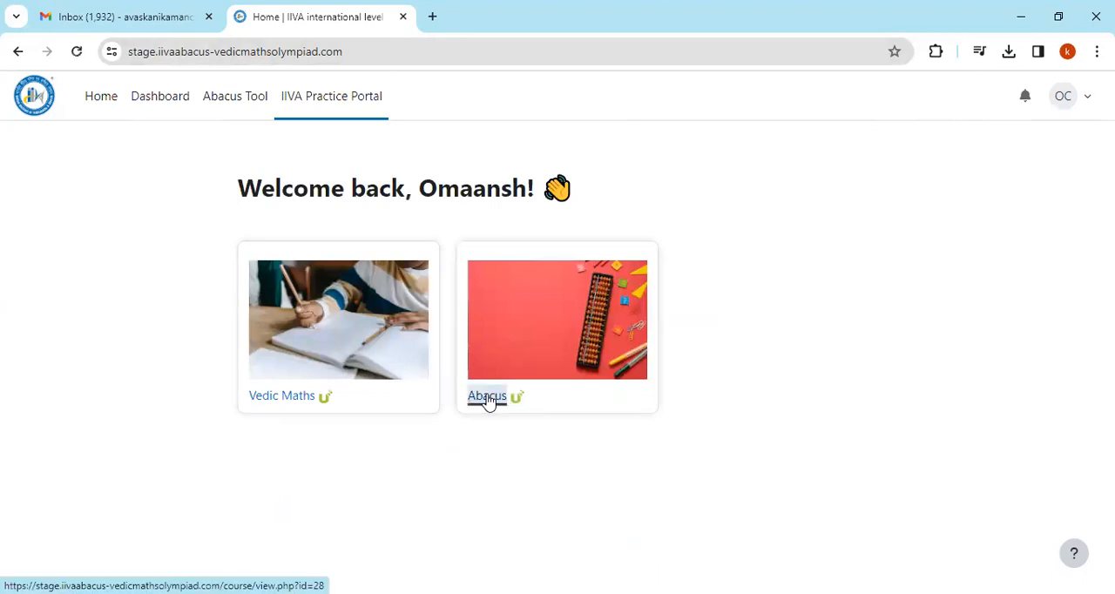
Enter the Abacus course and go to its Certificate of Participation activity.
left_click(486, 395)
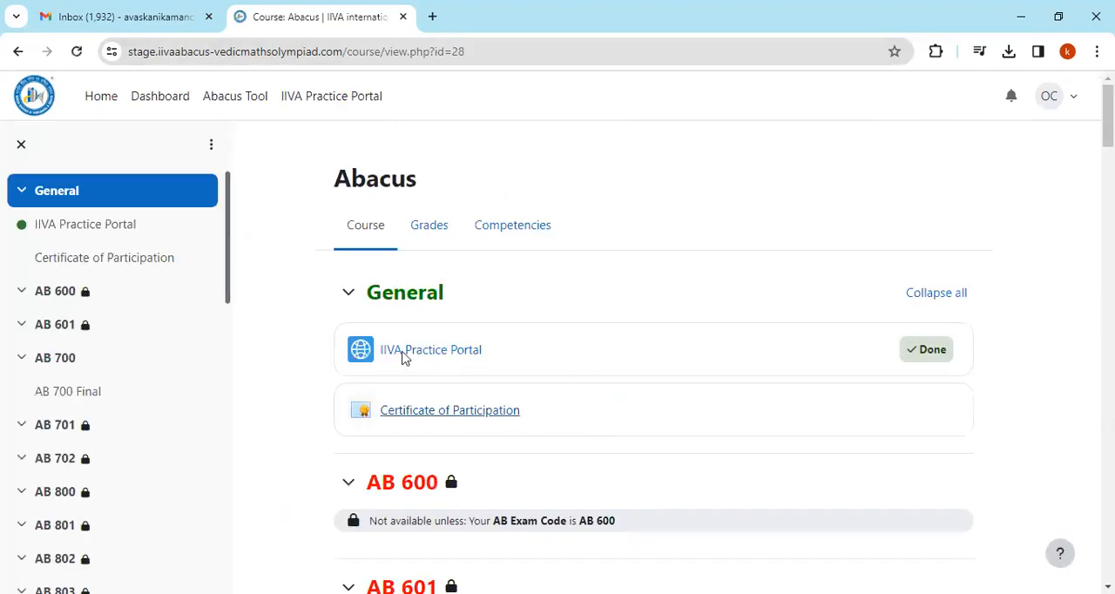
mouse_move(359, 414)
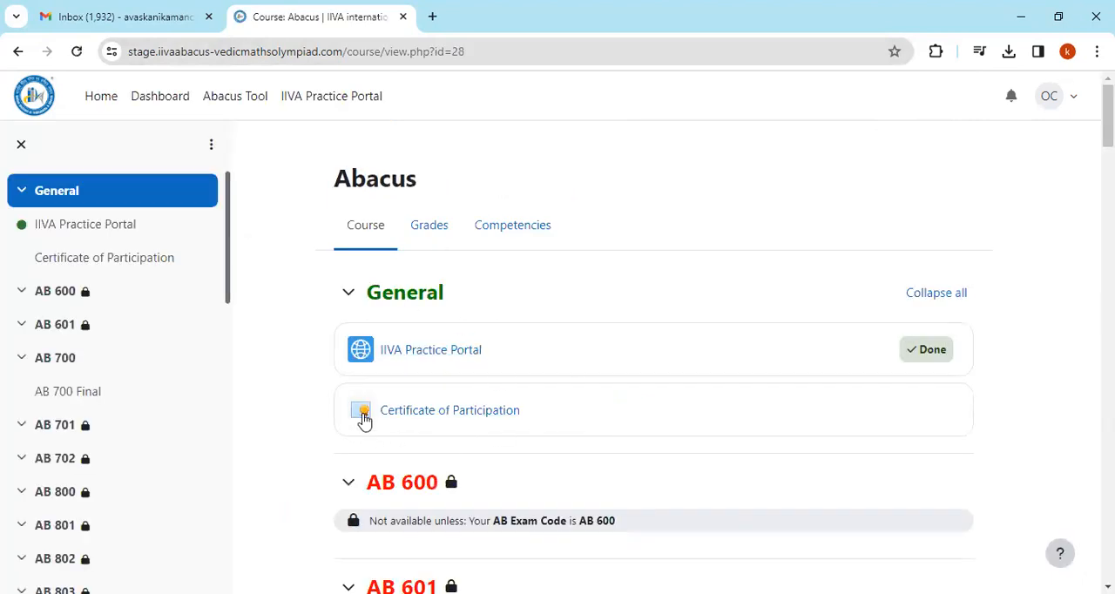
left_click(361, 411)
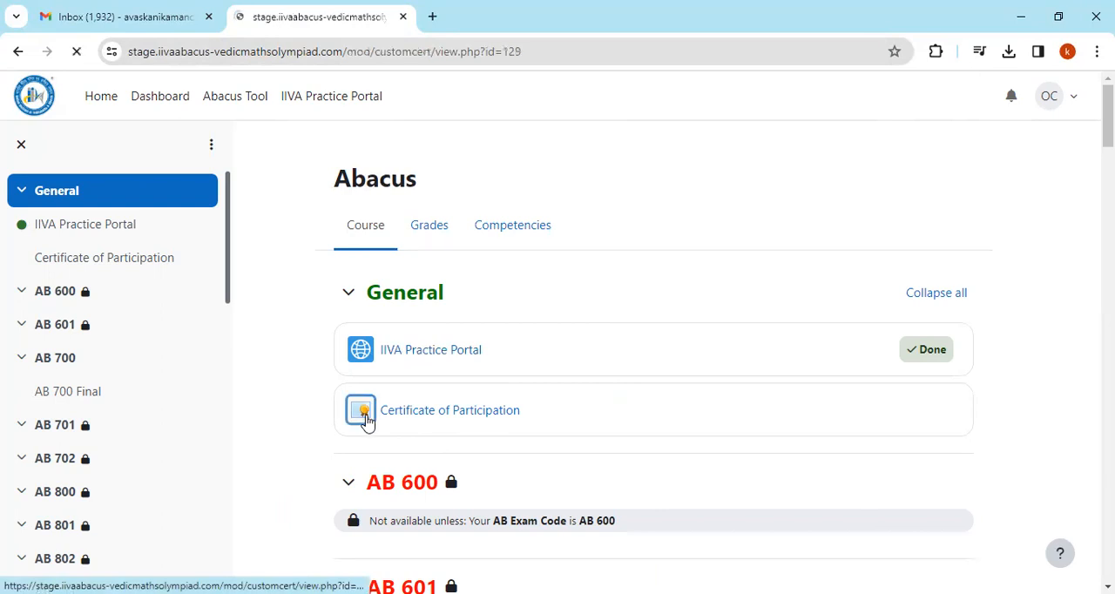
left_click(449, 411)
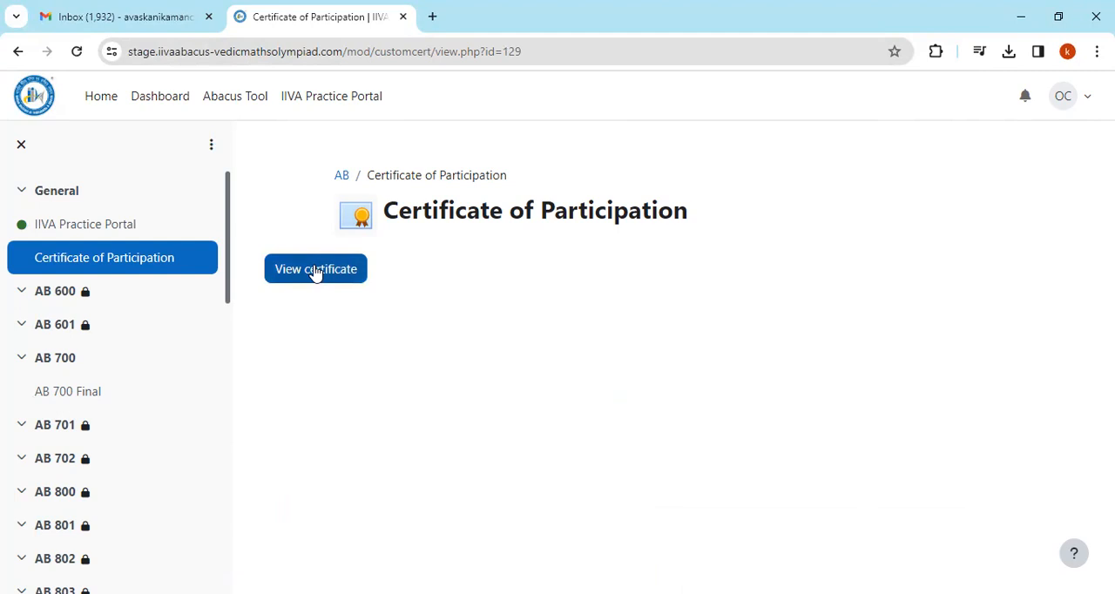
mouse_move(324, 275)
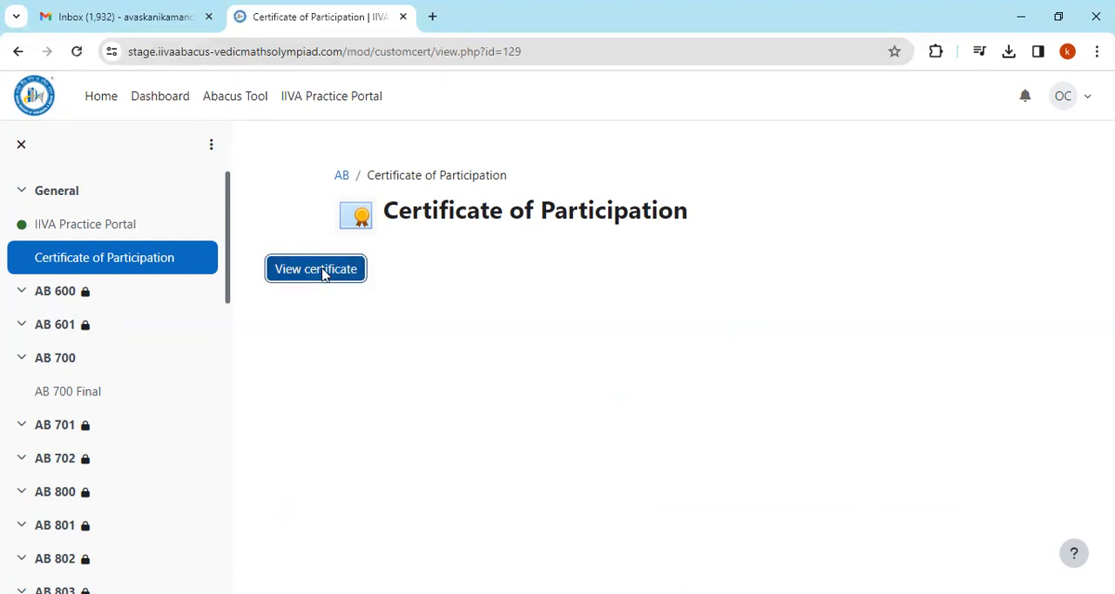
Download the Certificate of Participation PDF to Documents and view it from Chrome's download bubble.
left_click(316, 268)
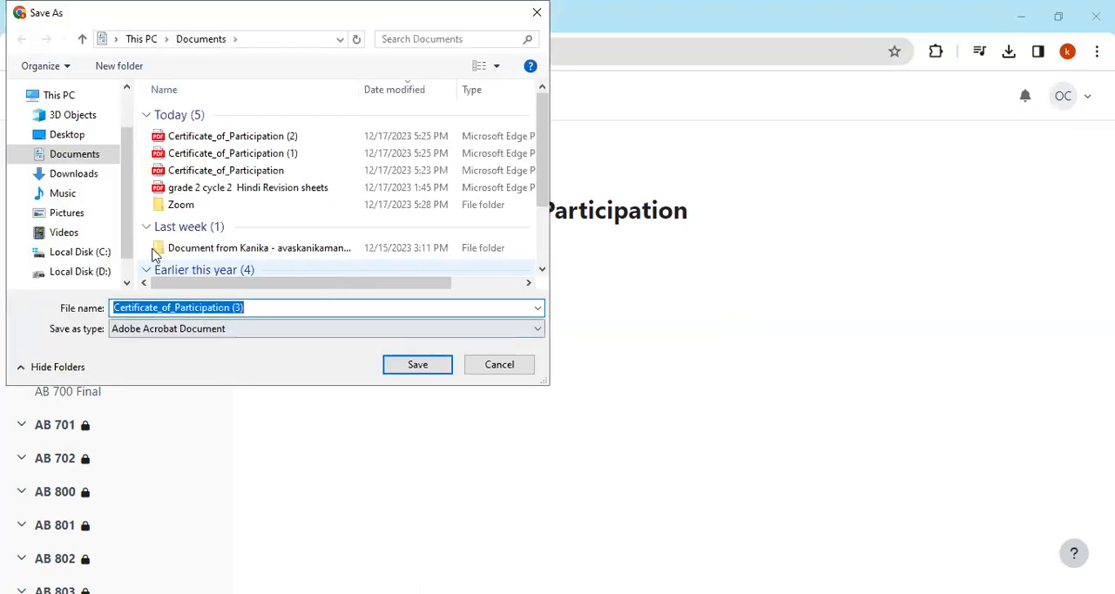
mouse_move(418, 366)
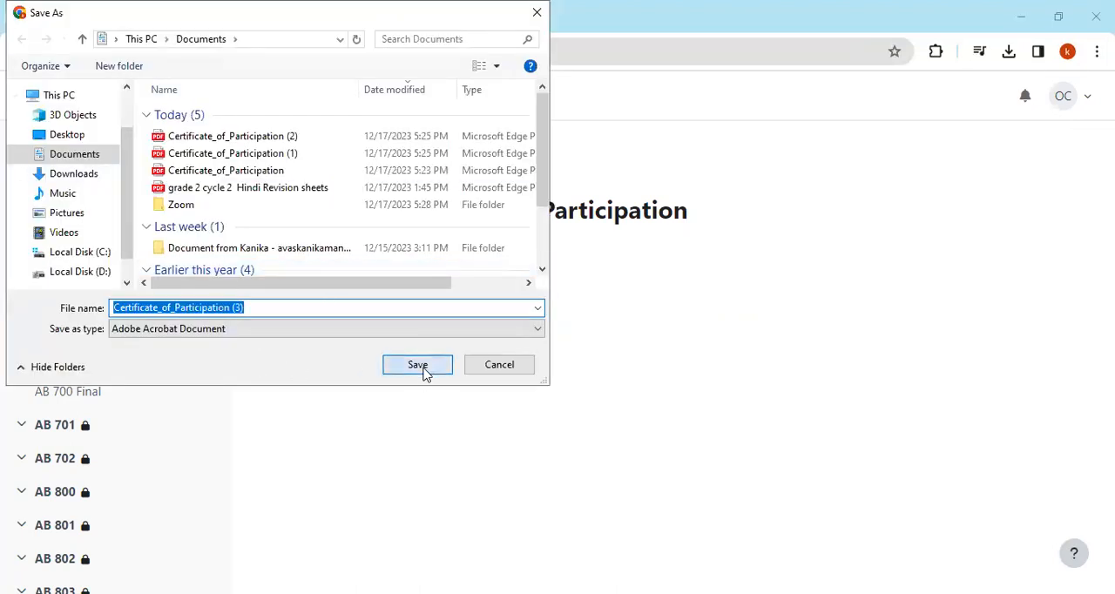
left_click(418, 366)
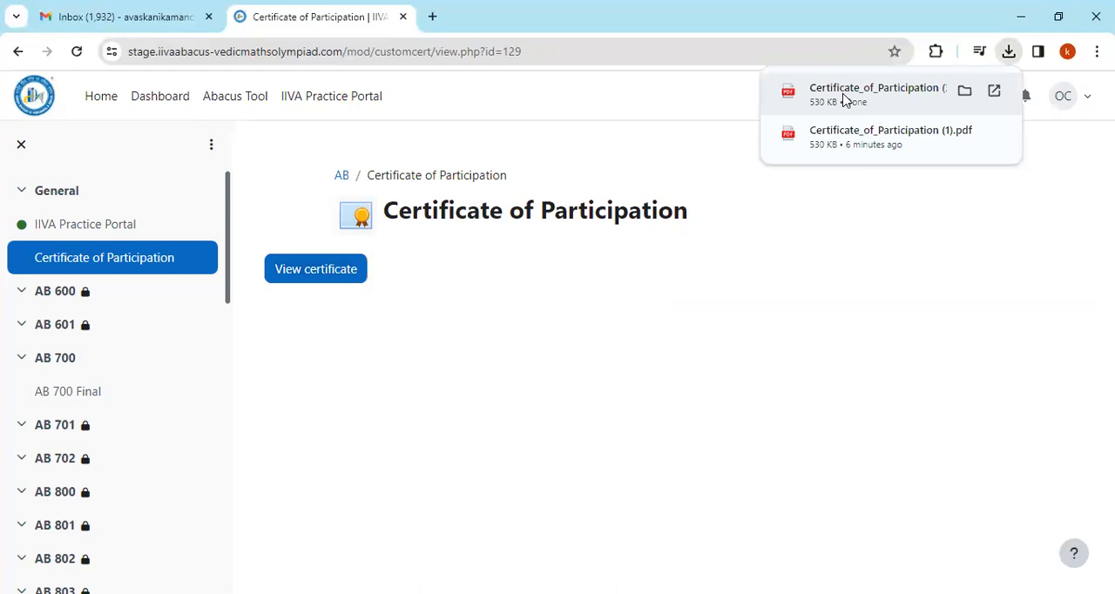
left_click(874, 90)
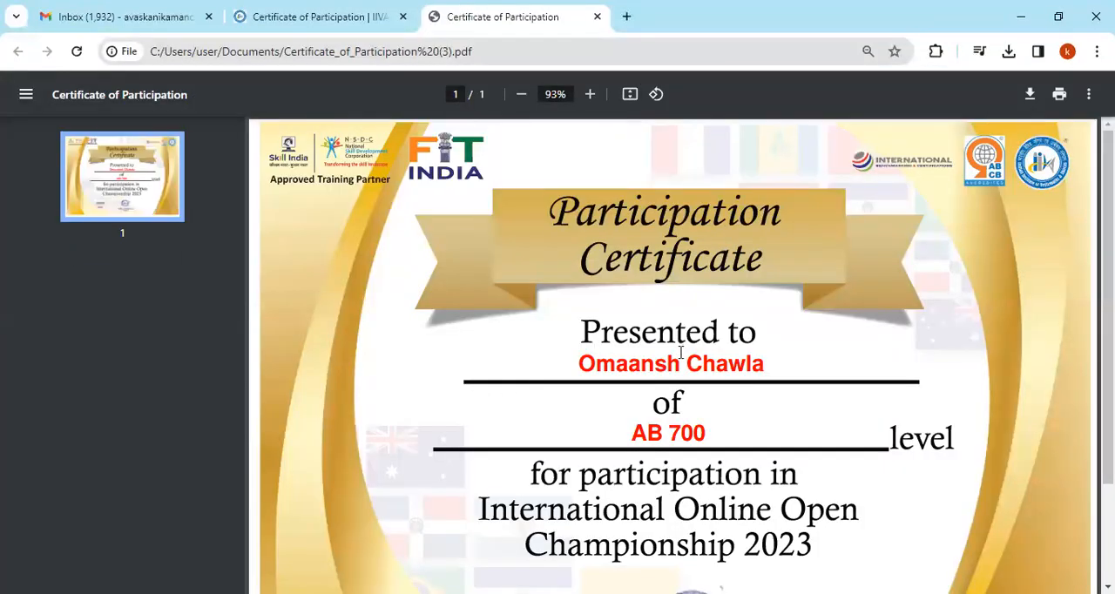
mouse_move(711, 347)
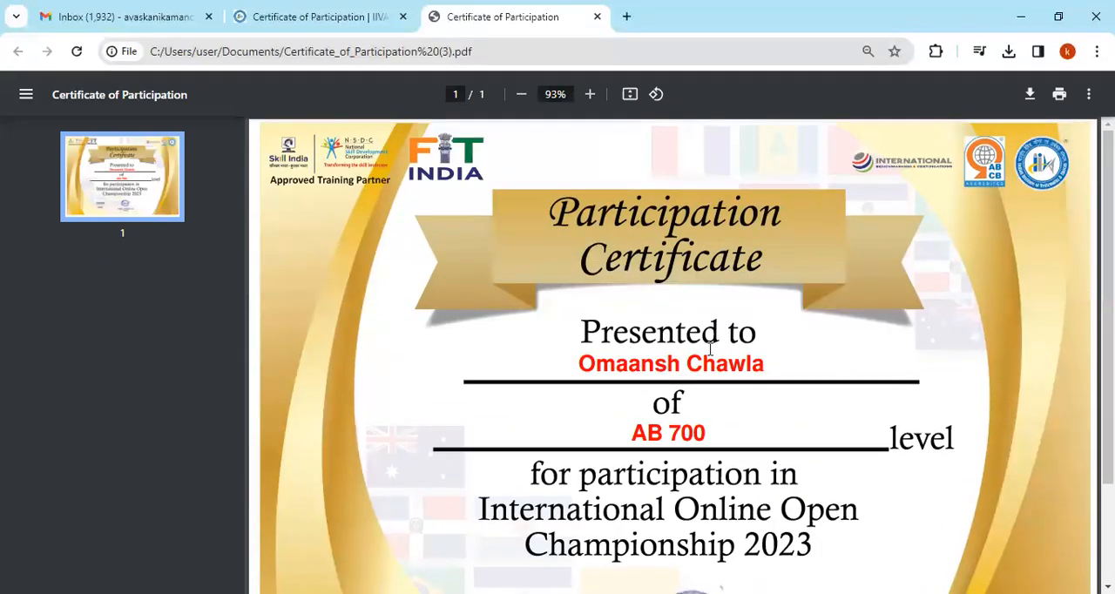
Look over the AB 700 certificate PDF, then return to the portal's certificate page.
scroll("down", 3)
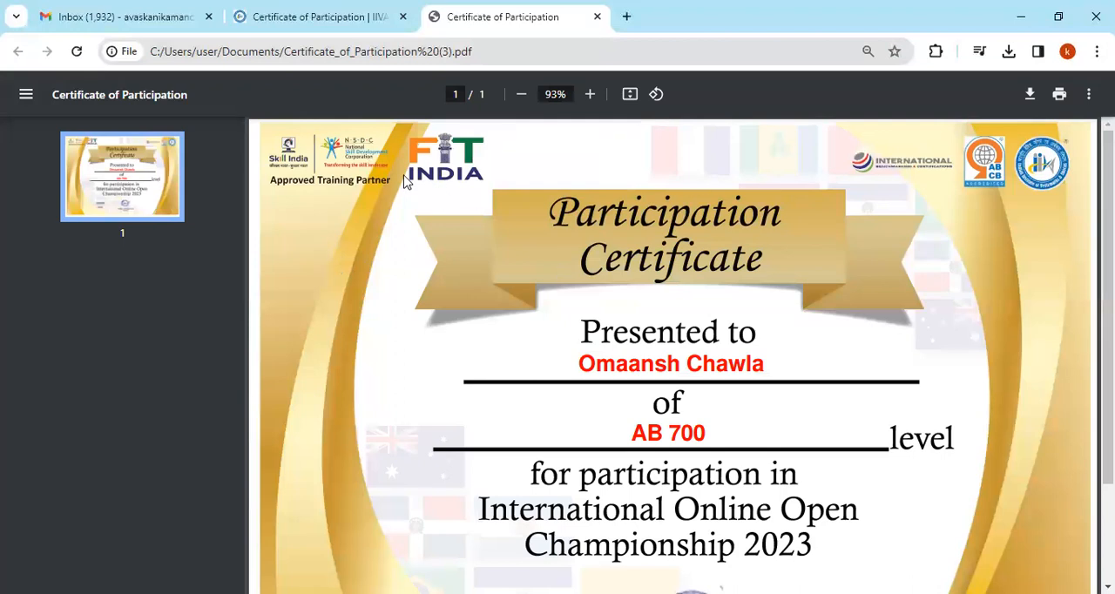
left_click(321, 17)
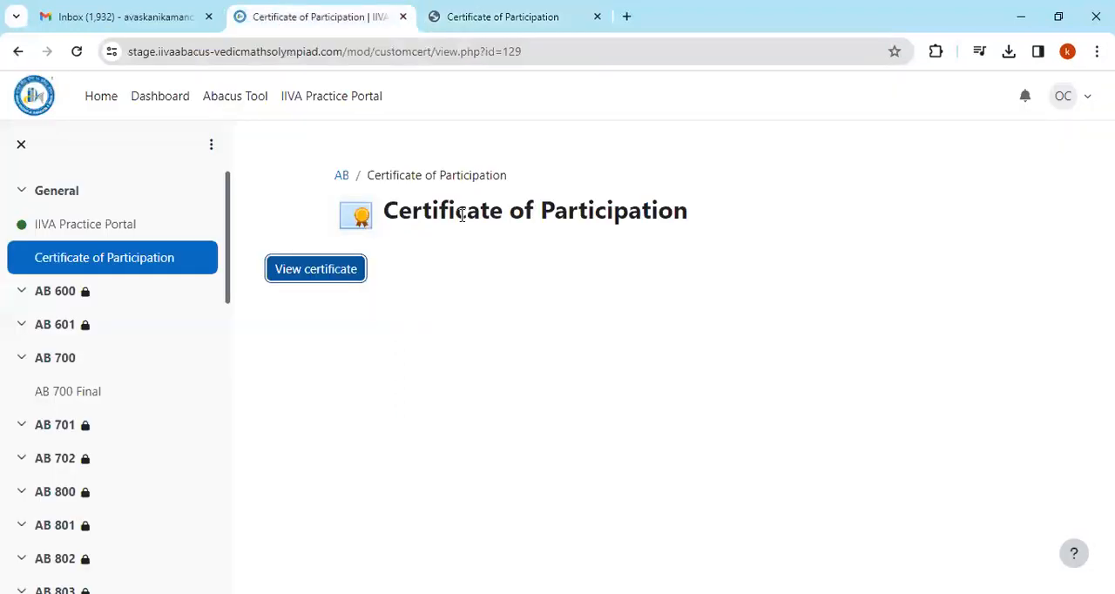
mouse_move(415, 238)
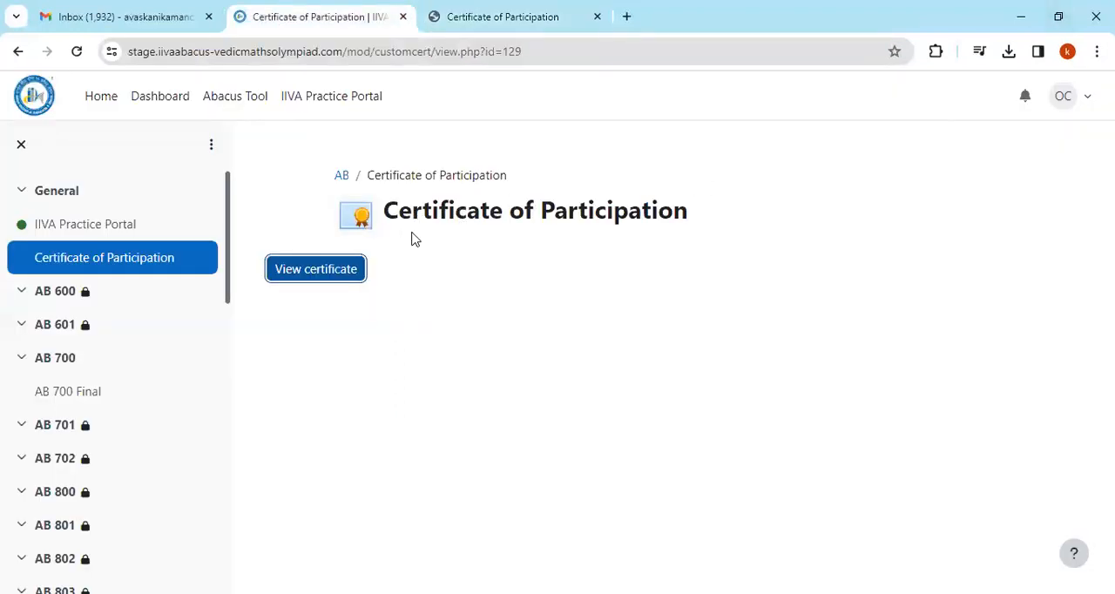
mouse_move(400, 260)
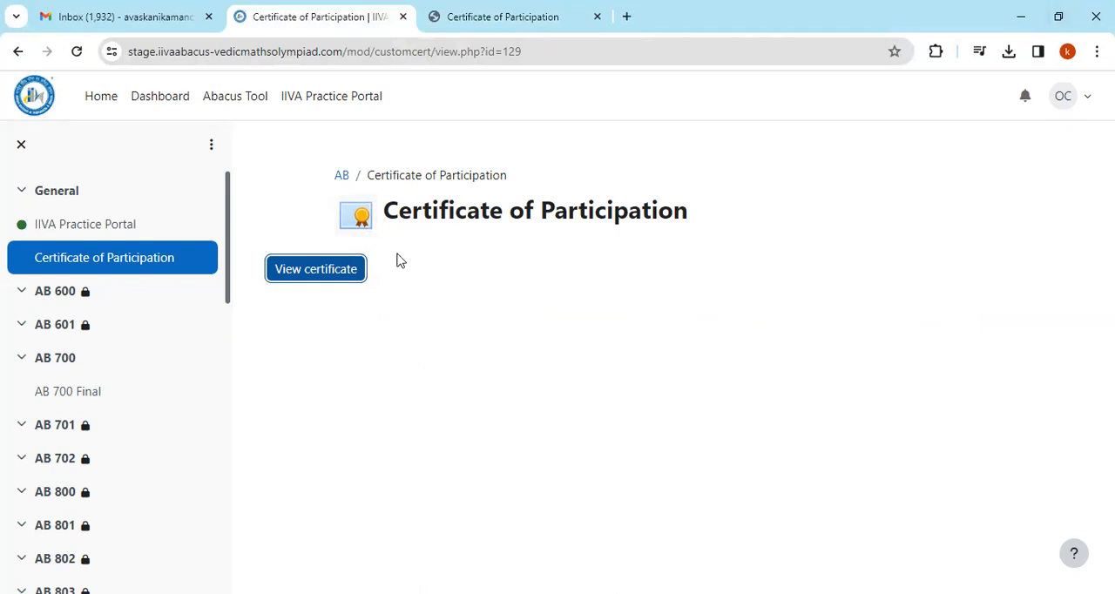
mouse_move(1063, 96)
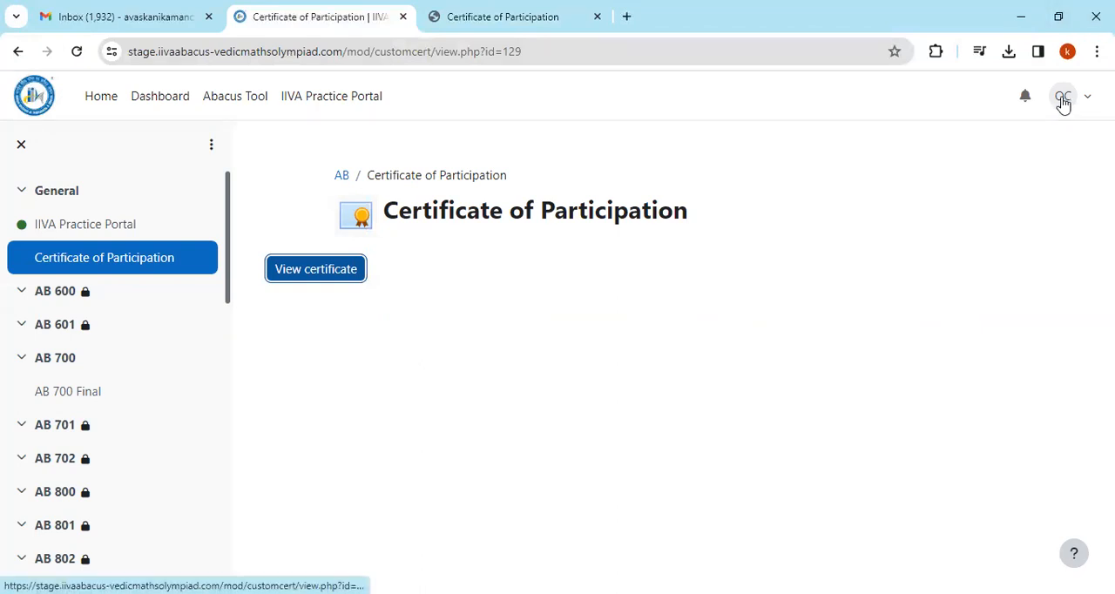
Go to the profile page and its My certificates list under Miscellaneous.
left_click(1062, 96)
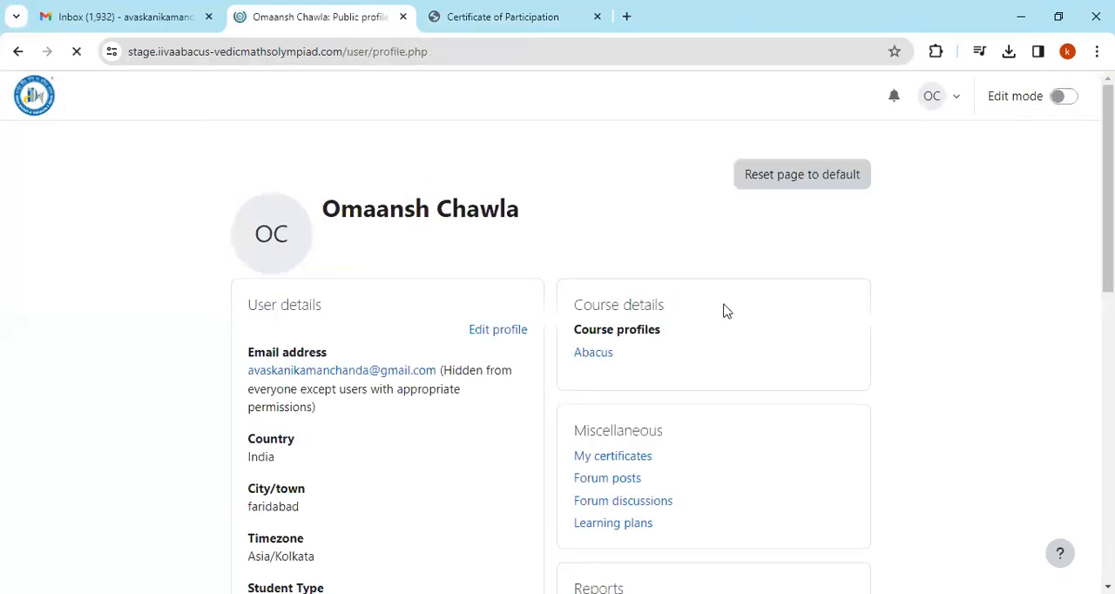
scroll("down", 3)
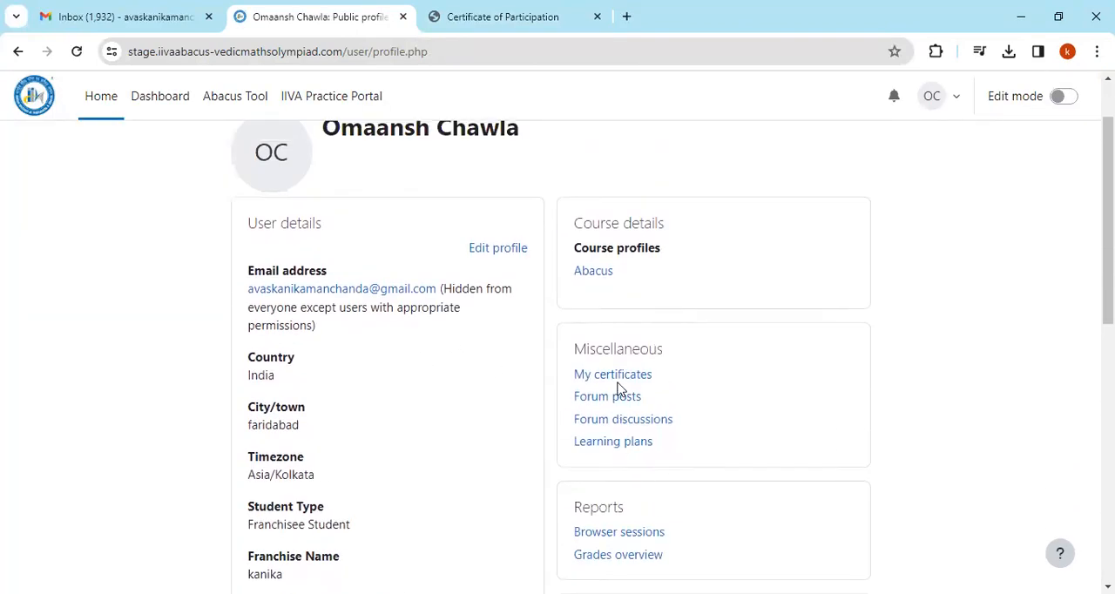
left_click(613, 374)
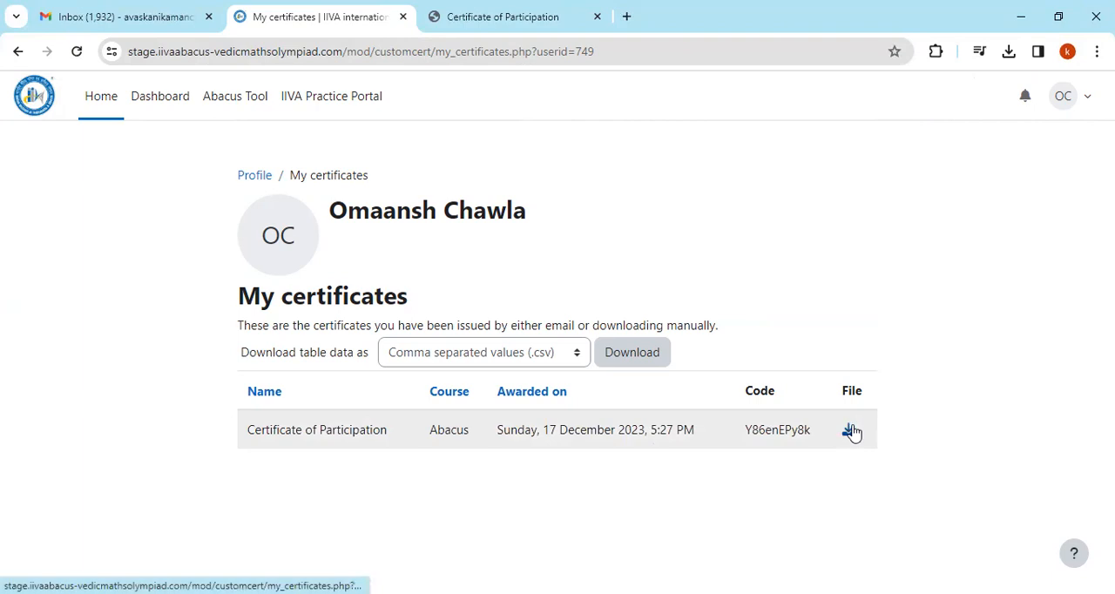
Download another copy, Certificate_of_Participation (4).pdf, from the My certificates list.
left_click(850, 428)
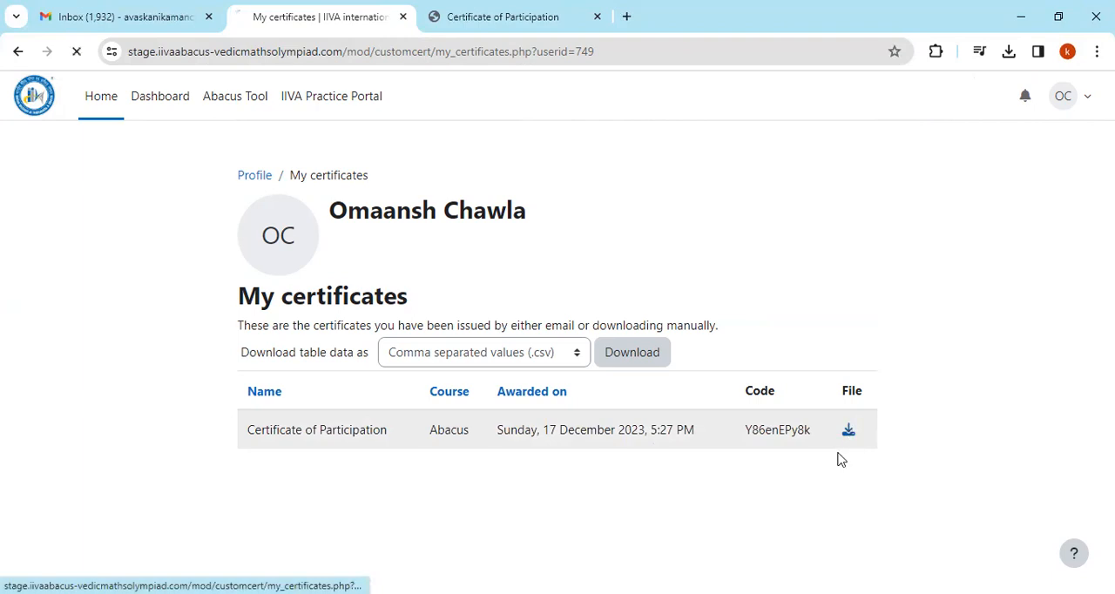
left_click(850, 429)
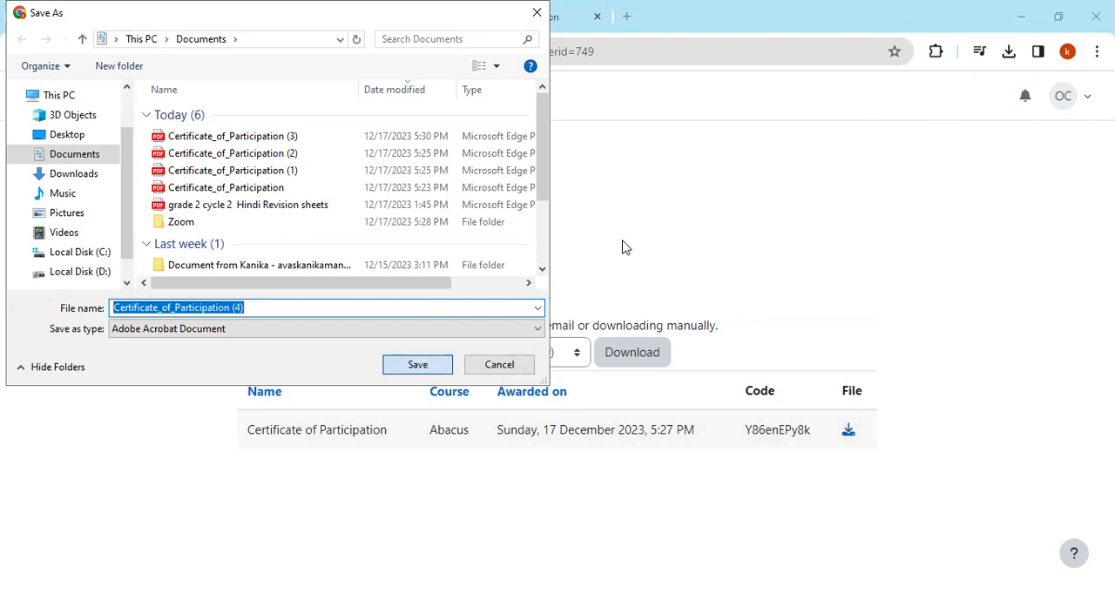
left_click(418, 364)
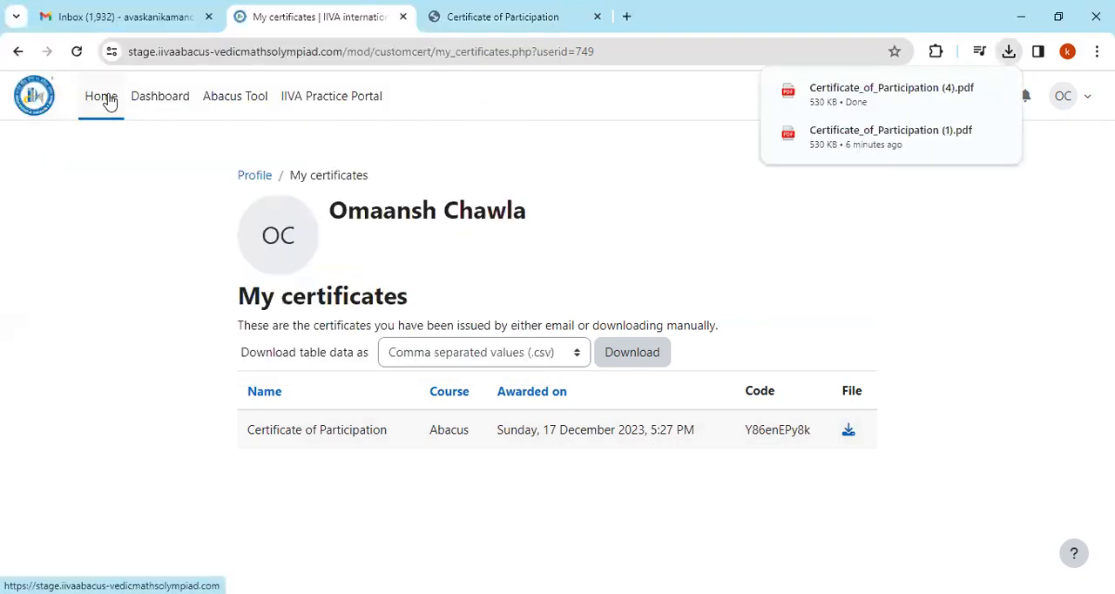
mouse_move(14, 52)
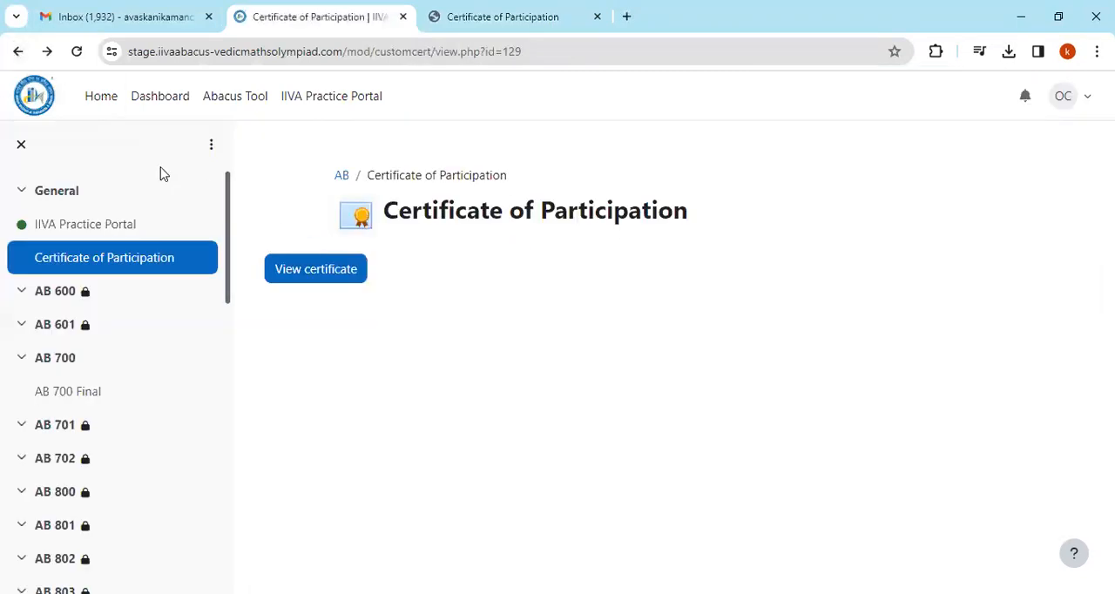
mouse_move(402, 263)
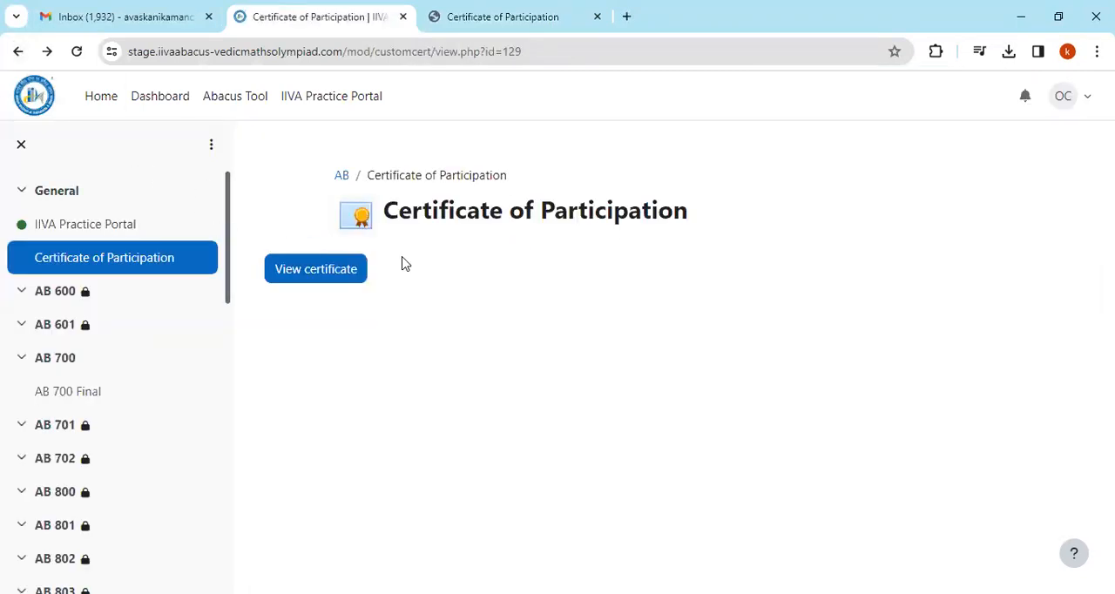
mouse_move(404, 317)
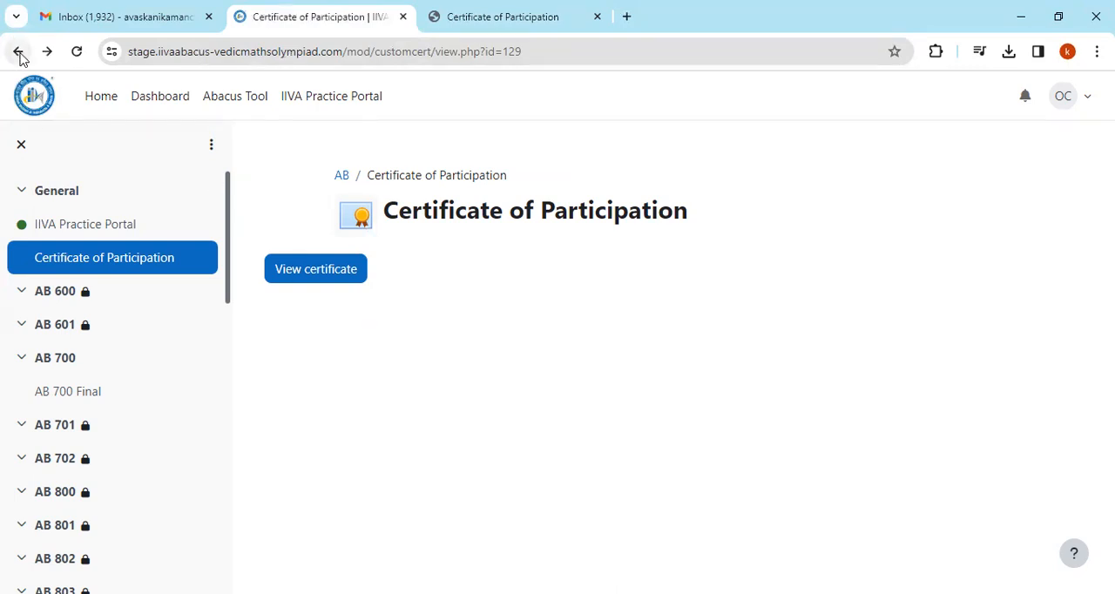
Go back to the Abacus course page and return to the user's profile page.
left_click(18, 49)
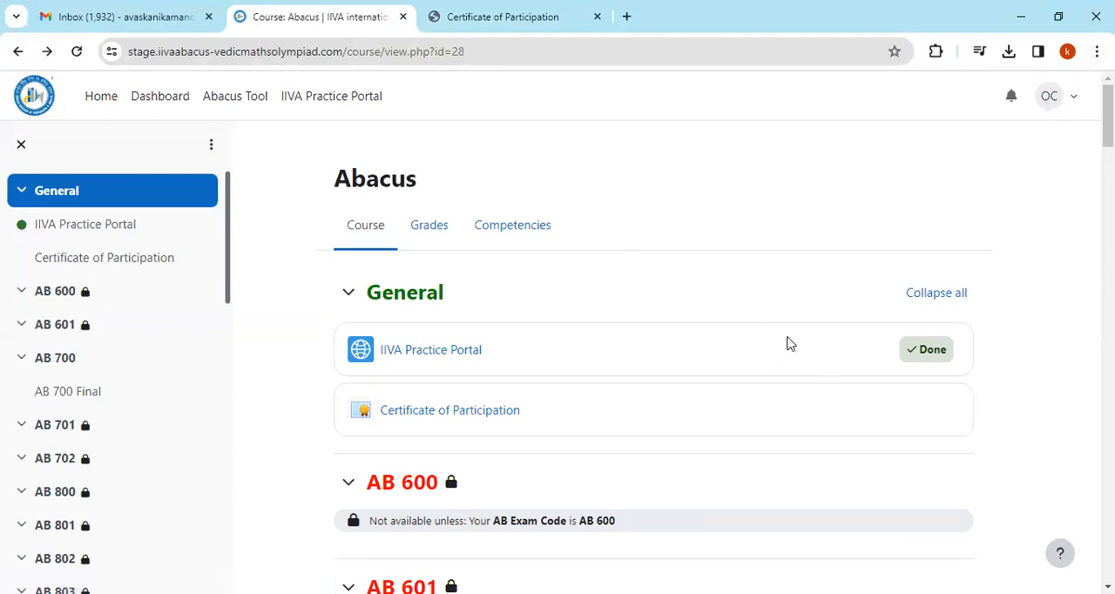
mouse_move(766, 358)
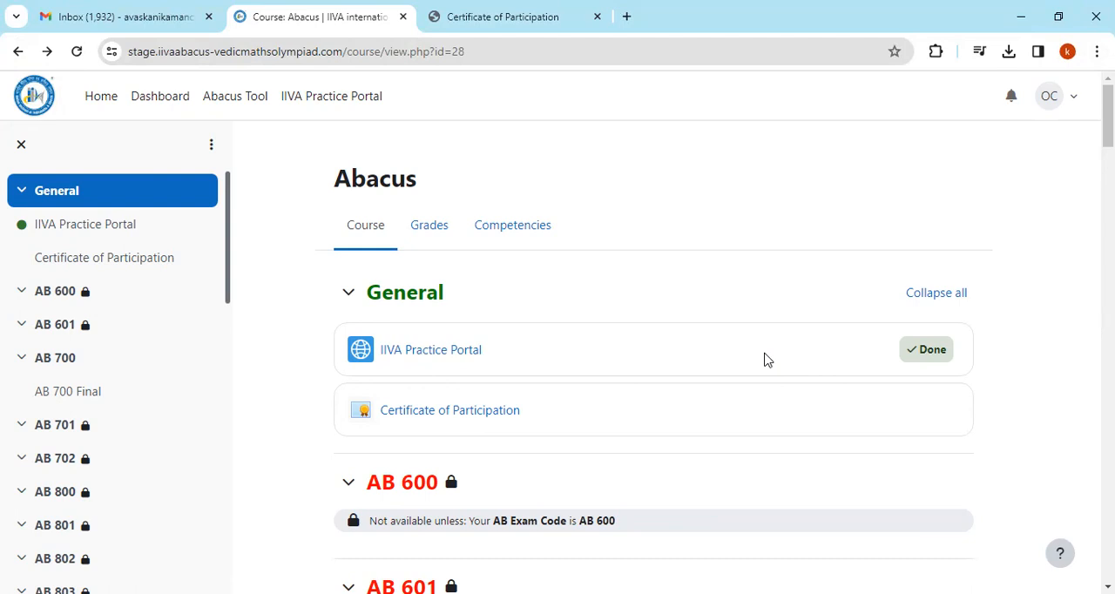
mouse_move(1052, 104)
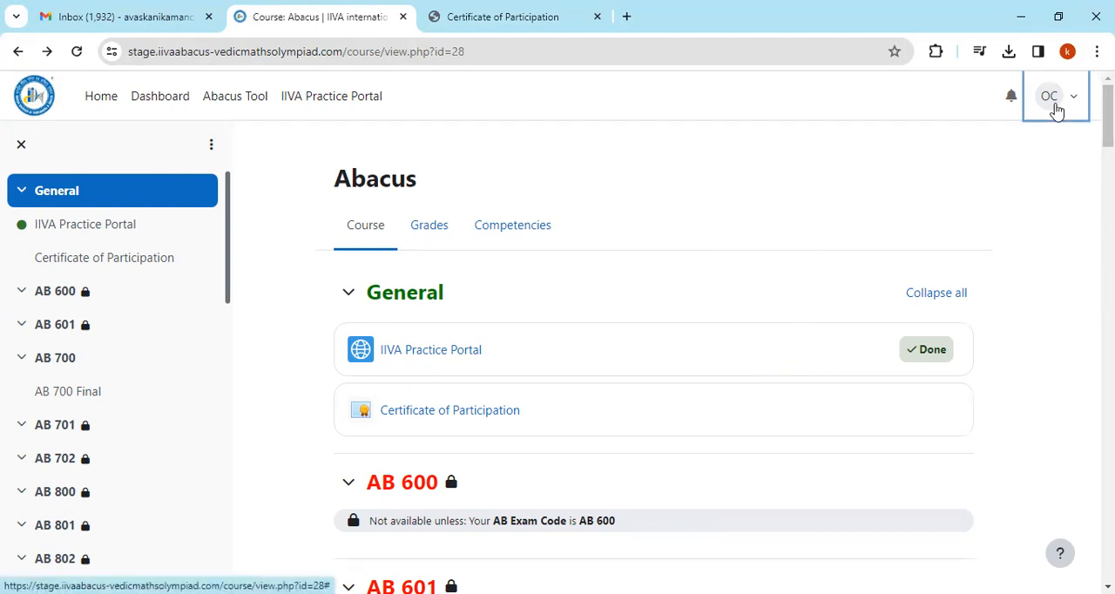
left_click(1048, 94)
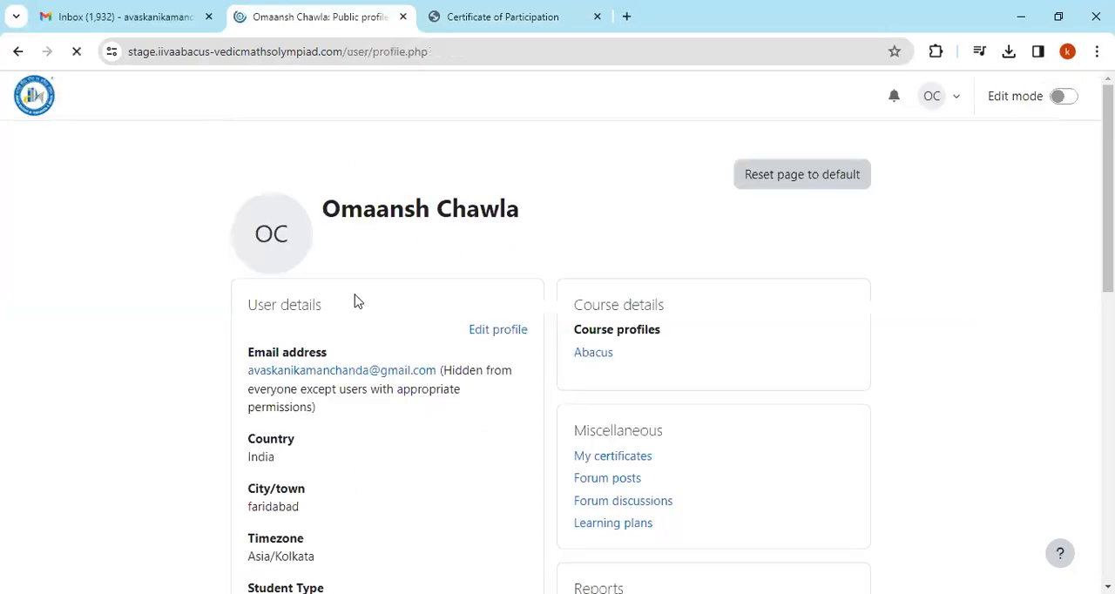
Bring up the Edit profile form with the first and last name fields ready for correction.
left_click(498, 329)
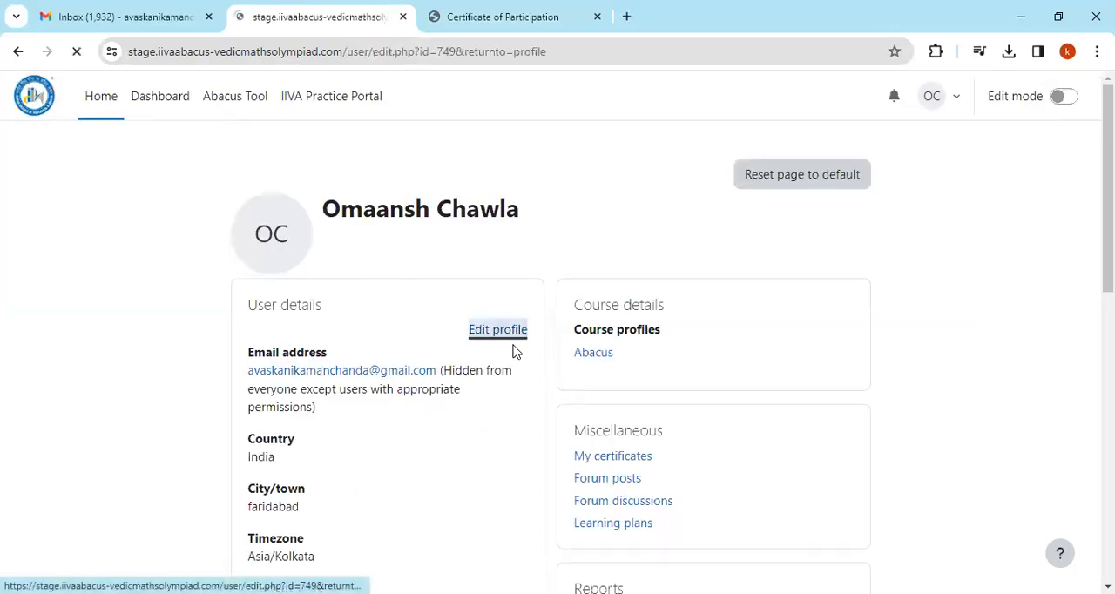
left_click(498, 329)
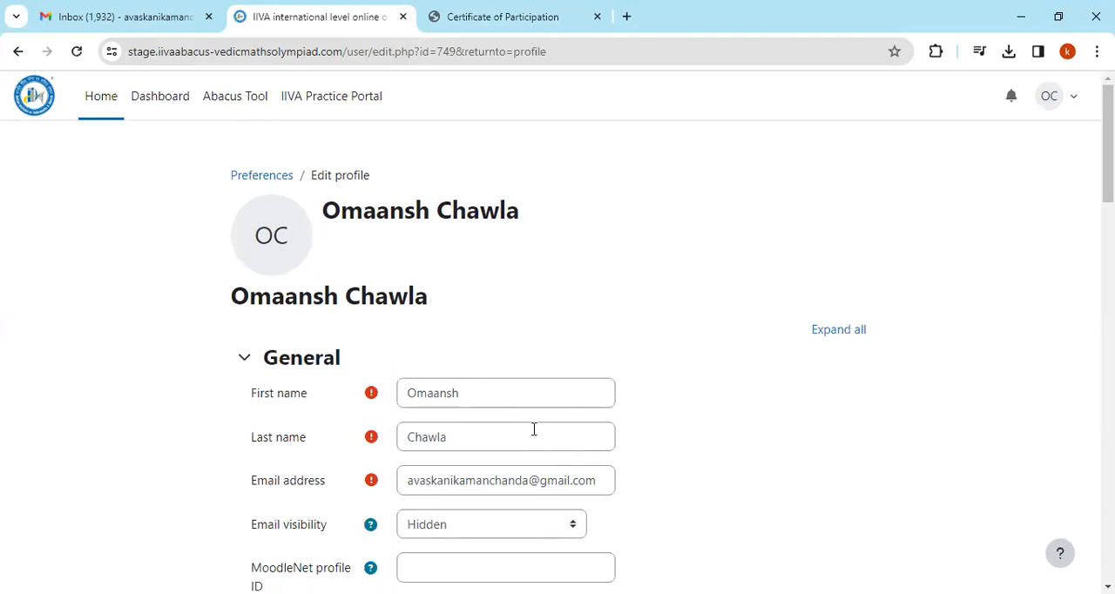
mouse_move(636, 174)
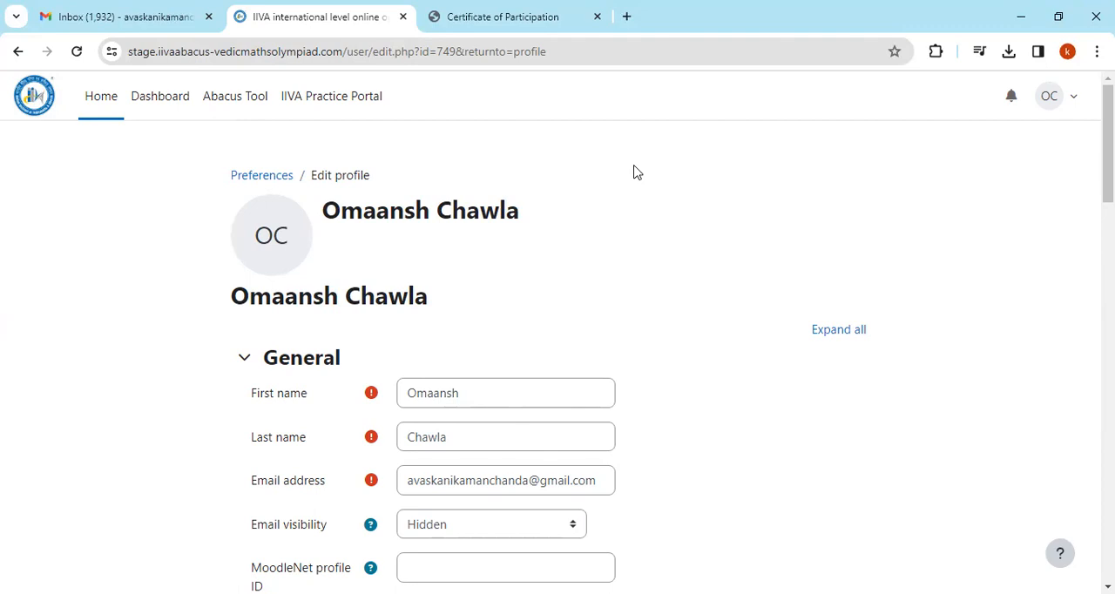
mouse_move(648, 174)
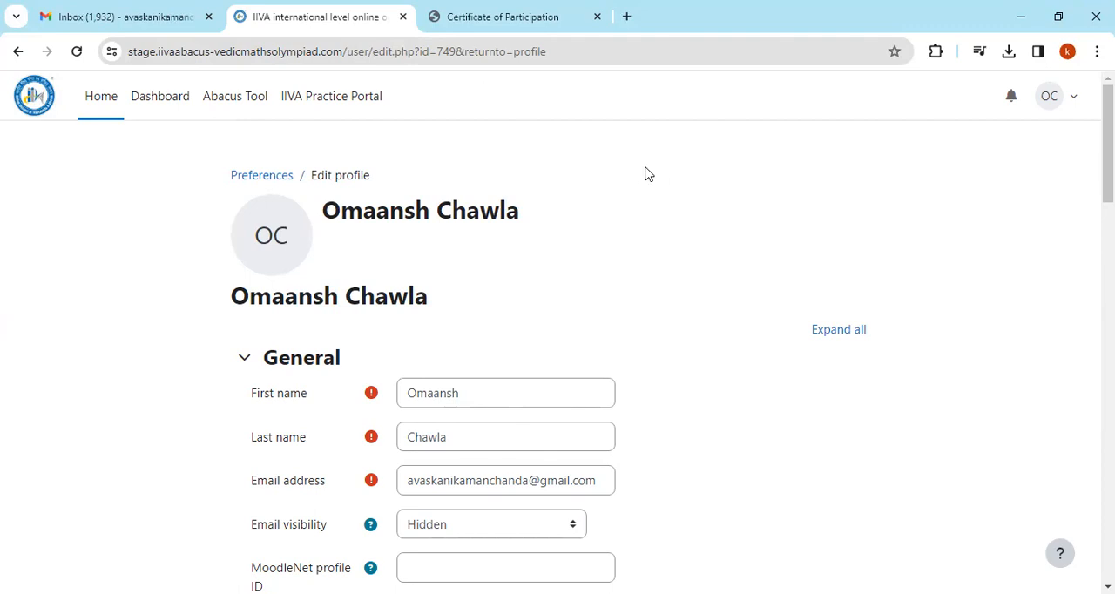